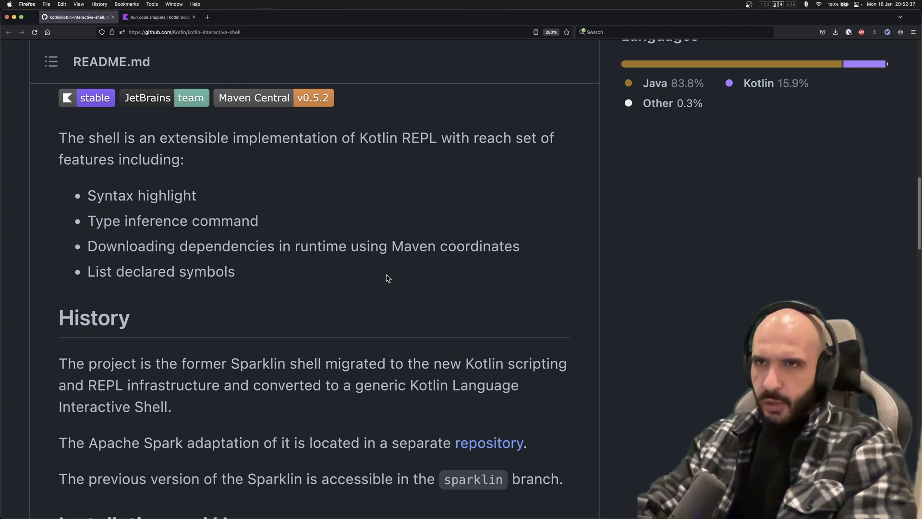
Scroll the ki-shell README up to its title and feature list.
{"action": "scroll", "scroll_direction": "up", "scroll_amount": 3}
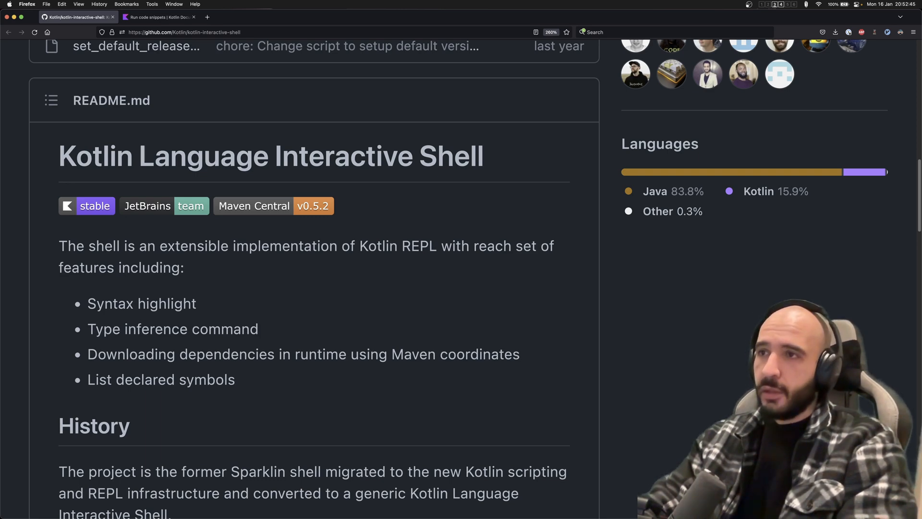
{"action": "mouse_move", "coordinate": [497, 325]}
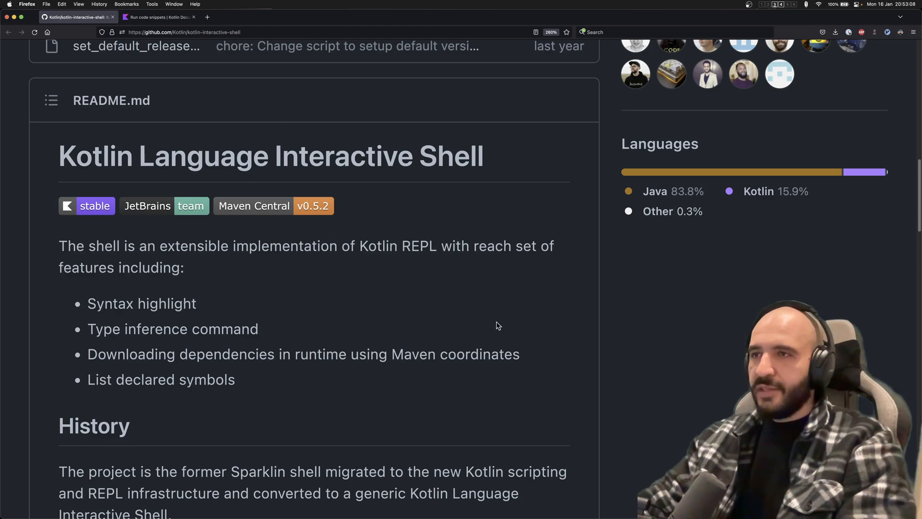
Switch to the Kotlin Docs 'Run code snippets' page and browse the ki shell examples.
{"action": "left_click", "coordinate": [159, 17]}
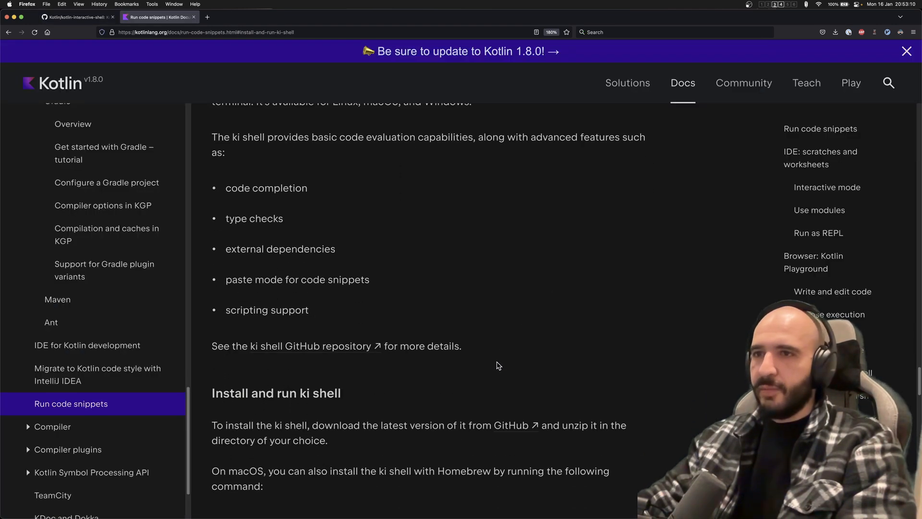
{"action": "scroll", "scroll_direction": "down", "scroll_amount": 3}
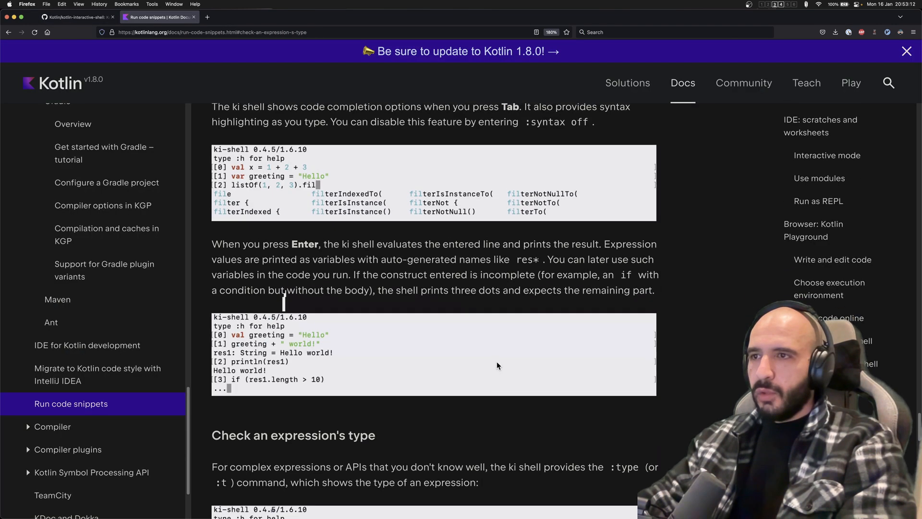
{"action": "scroll", "scroll_direction": "up", "scroll_amount": 3}
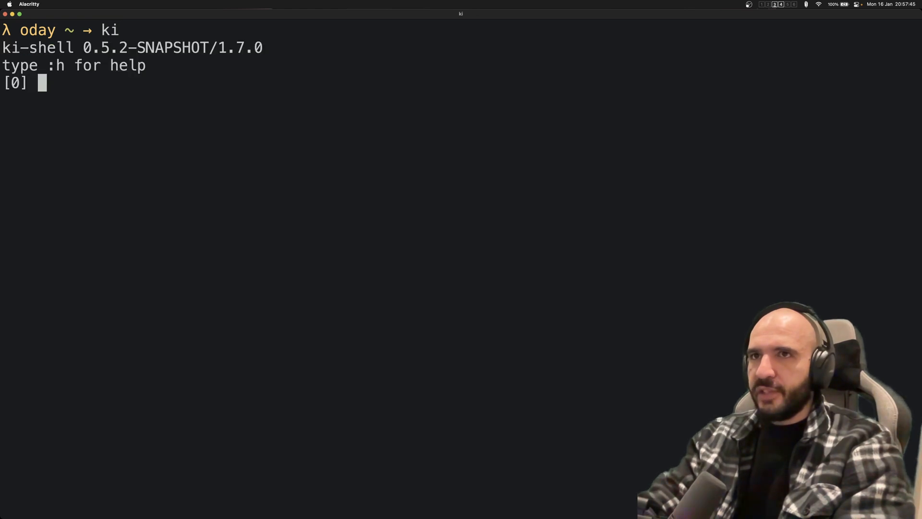
{"action": "type", "text": ":h"}
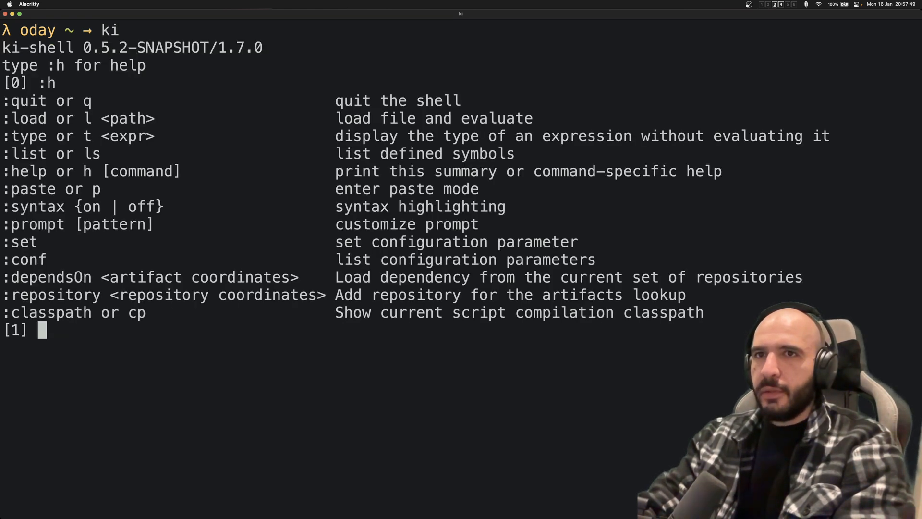
{"action": "type", "text": "list"}
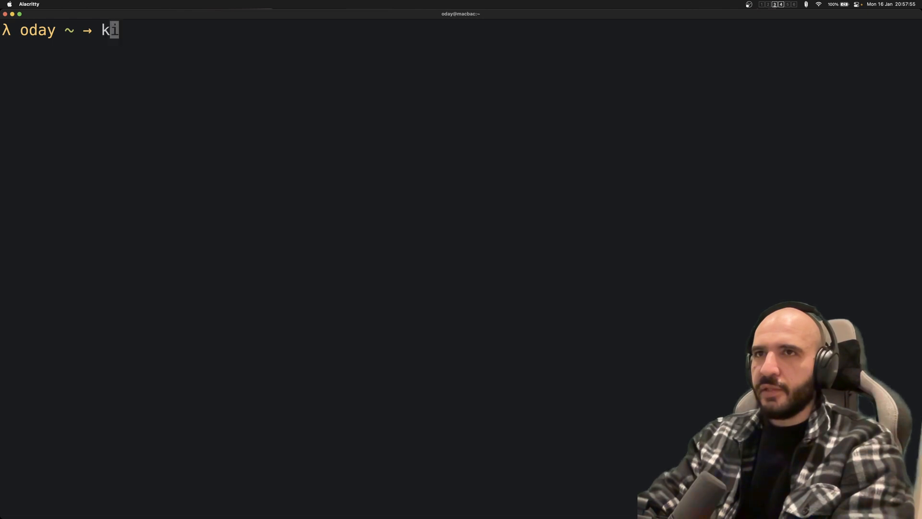
{"action": "key", "text": "Return"}
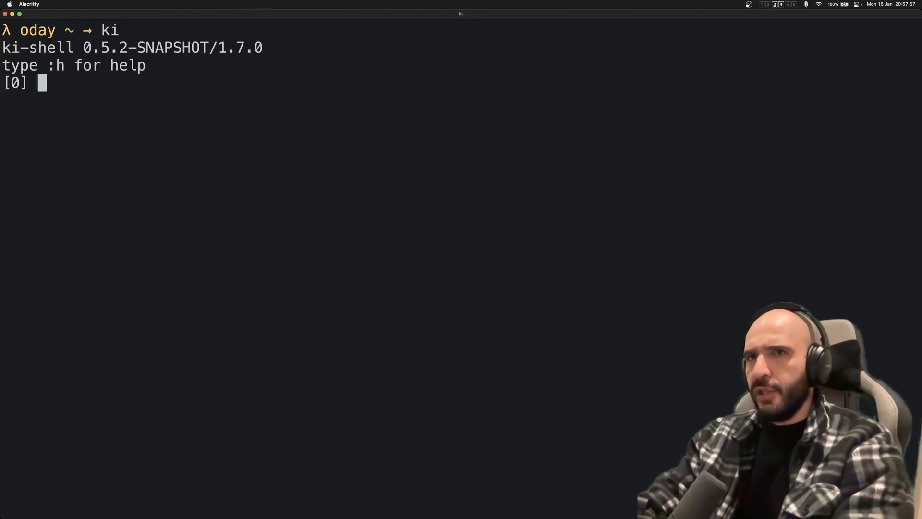
Evaluate 2 + 2, define val x = 2 + 2 + 4 and print 8, then declare var greeting = "Hello".
{"action": "type", "text": "2 + 2"}
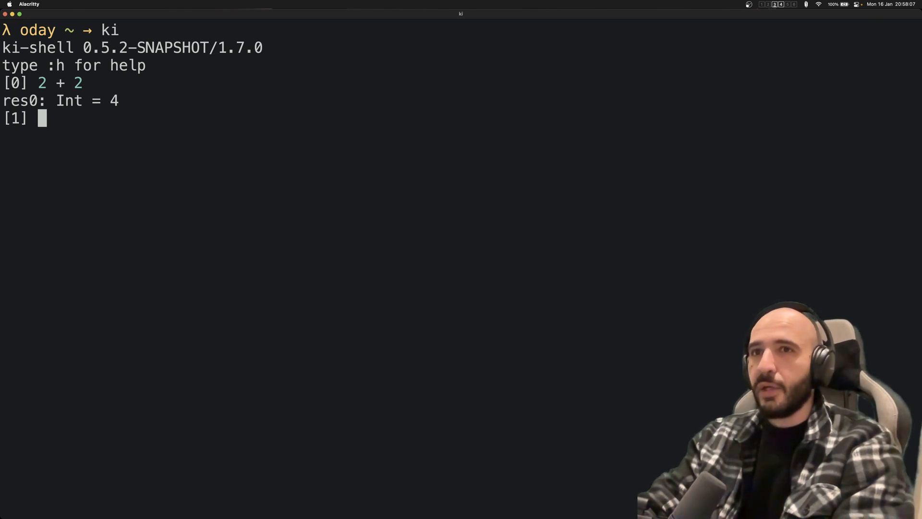
{"action": "type", "text": "val x ="}
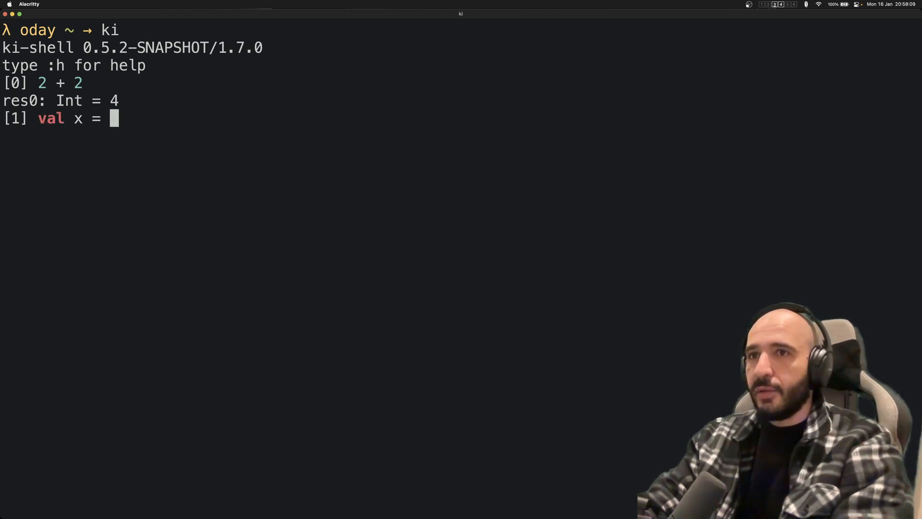
{"action": "type", "text": "2 + 2 +4"}
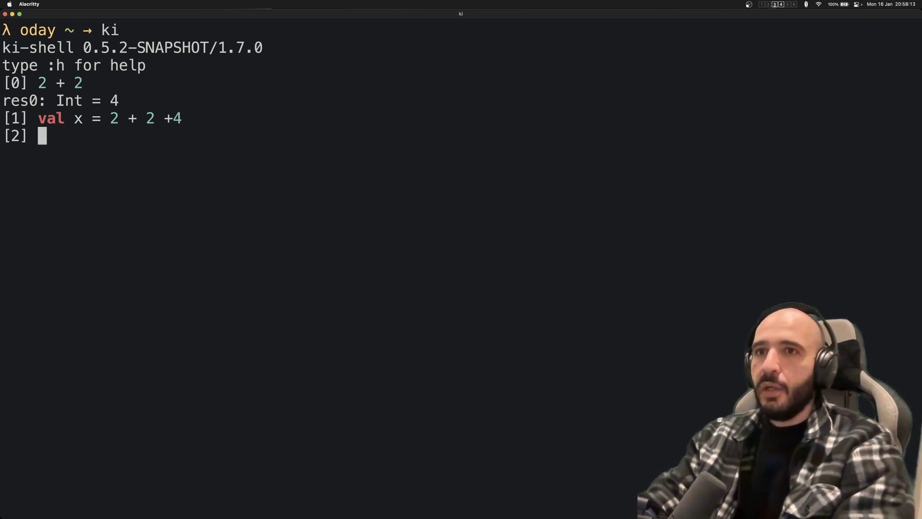
{"action": "type", "text": "println(\"$x"}
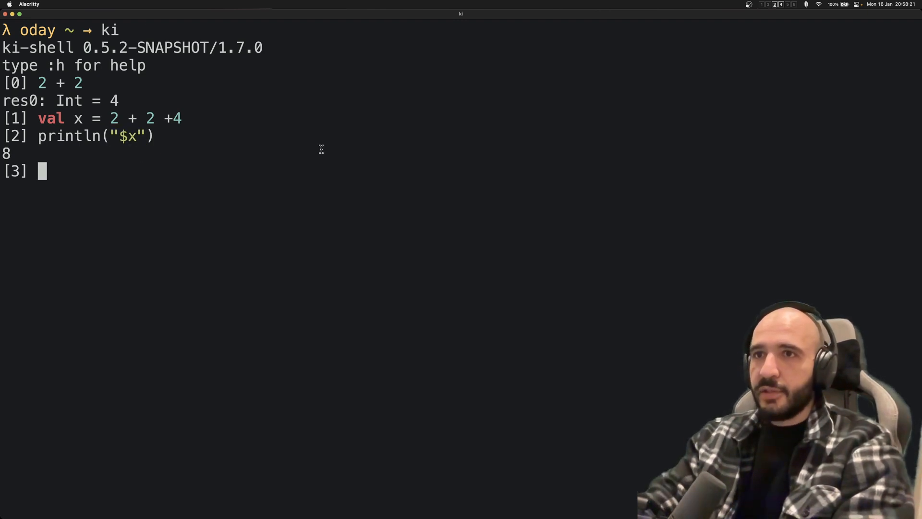
{"action": "type", "text": "var greetin"}
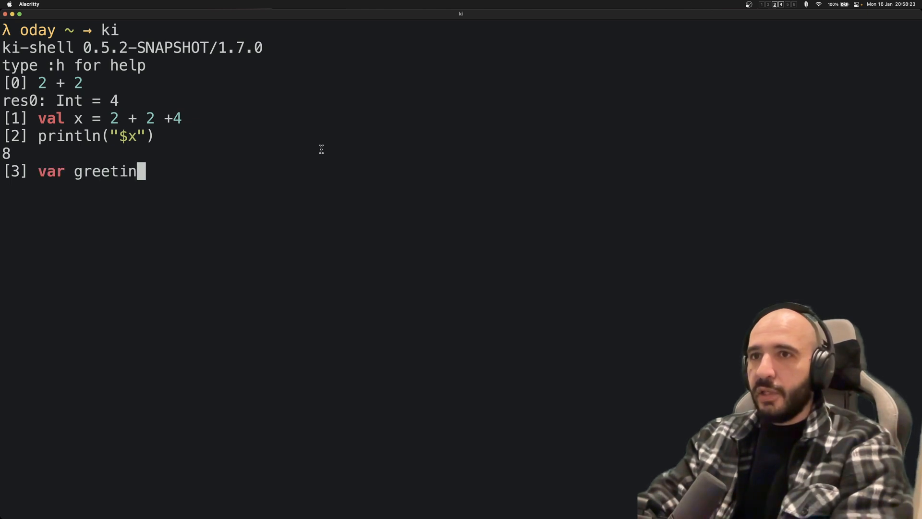
{"action": "type", "text": "g = \"Hello\""}
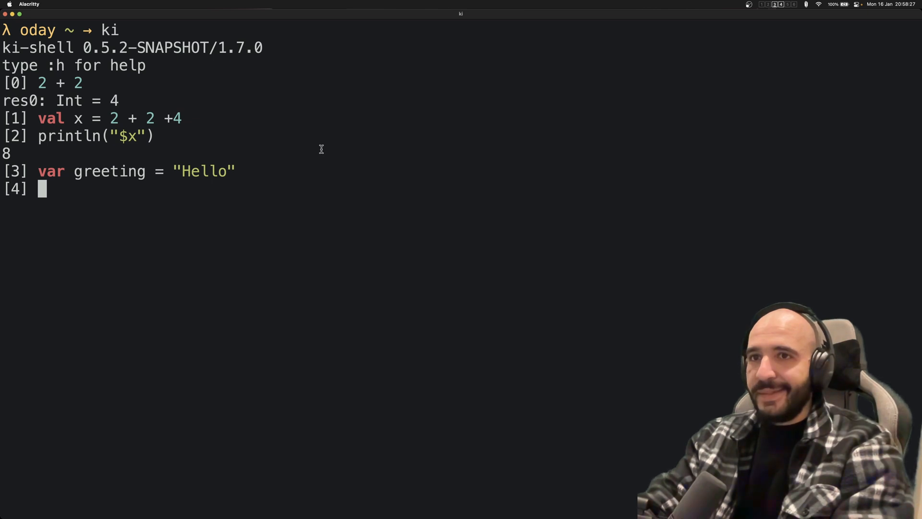
Filter listOf(1, 2, 3, 4) with { it < 4 }, giving [1, 2, 3].
{"action": "type", "text": "listOf(1, 2"}
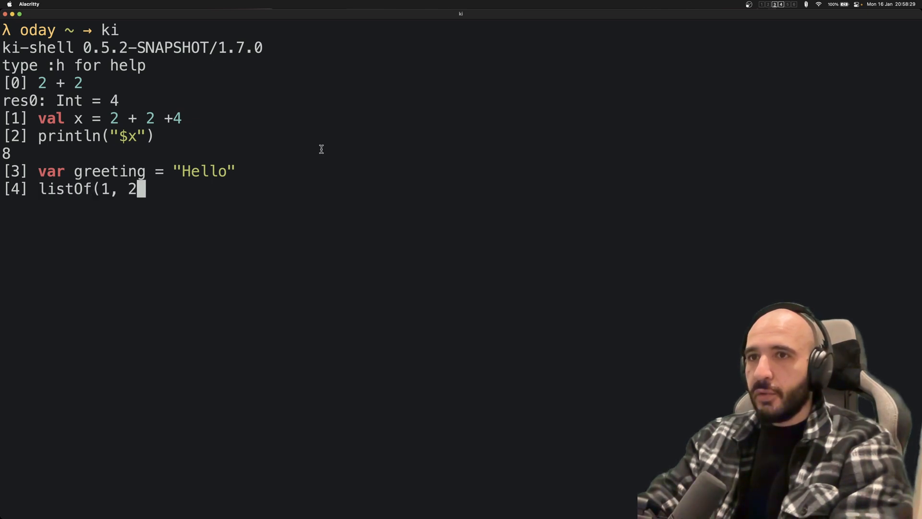
{"action": "type", "text": ", 3, 4)."}
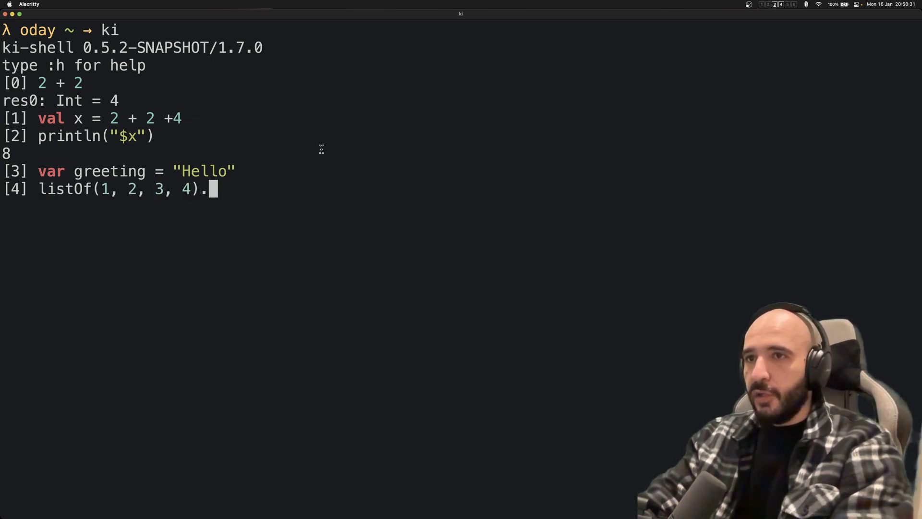
{"action": "type", "text": "filter {"}
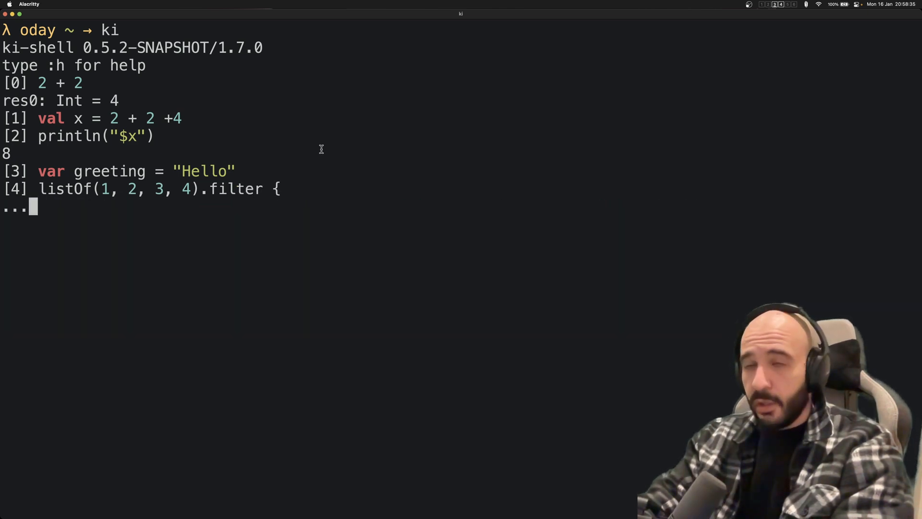
{"action": "type", "text": "it <"}
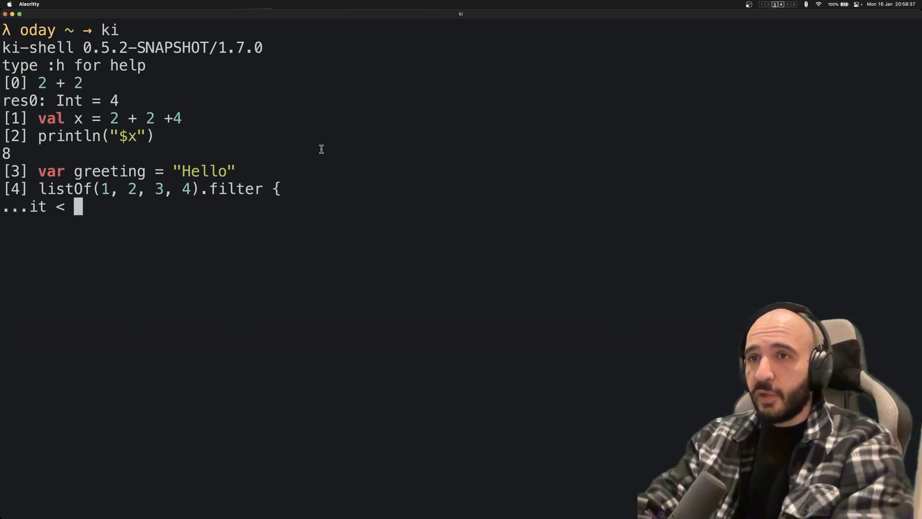
{"action": "type", "text": "4"}
{"action": "type", "text": "}"}
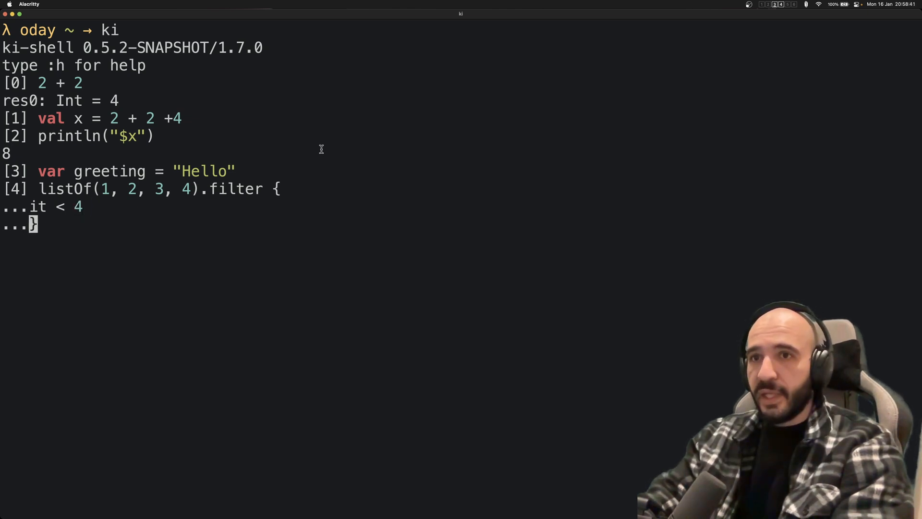
{"action": "key", "text": "Return"}
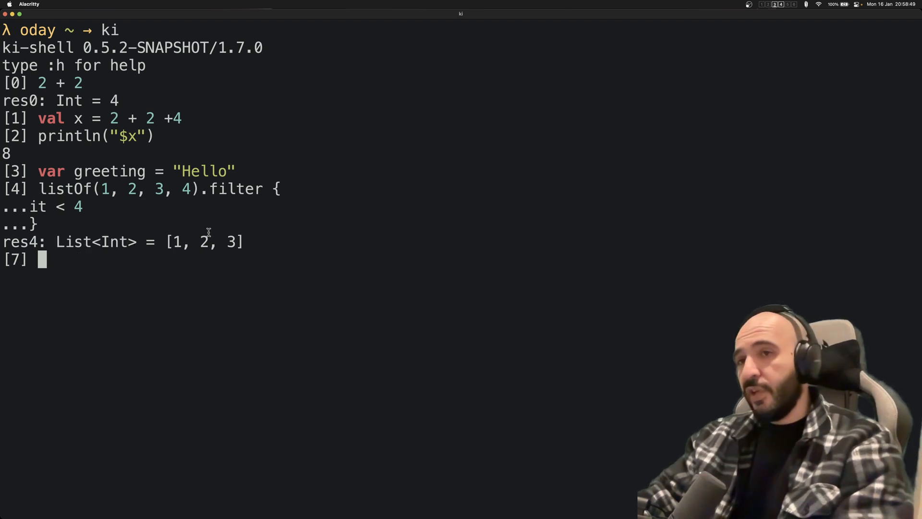
Concatenate greeting + ", world!" to get "Hello, world!".
{"action": "type", "text": "v"}
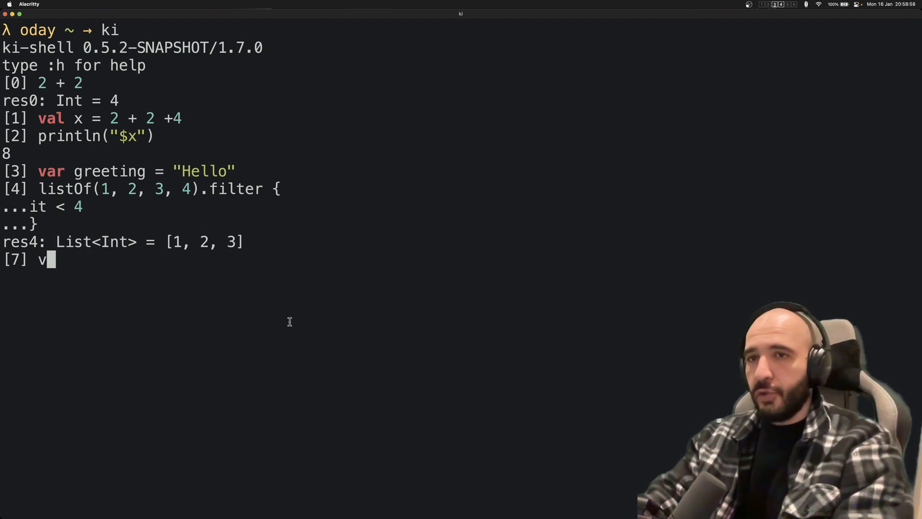
{"action": "key", "text": "Backspace"}
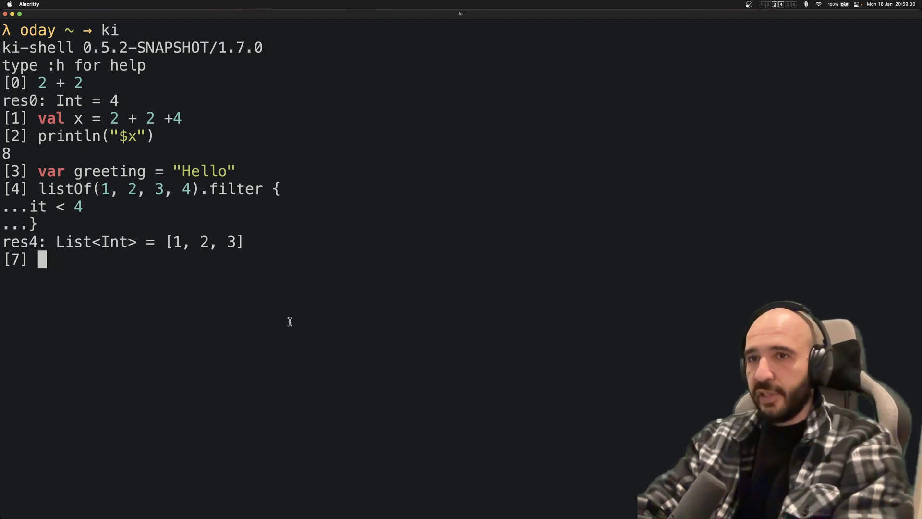
{"action": "type", "text": "greeting +"}
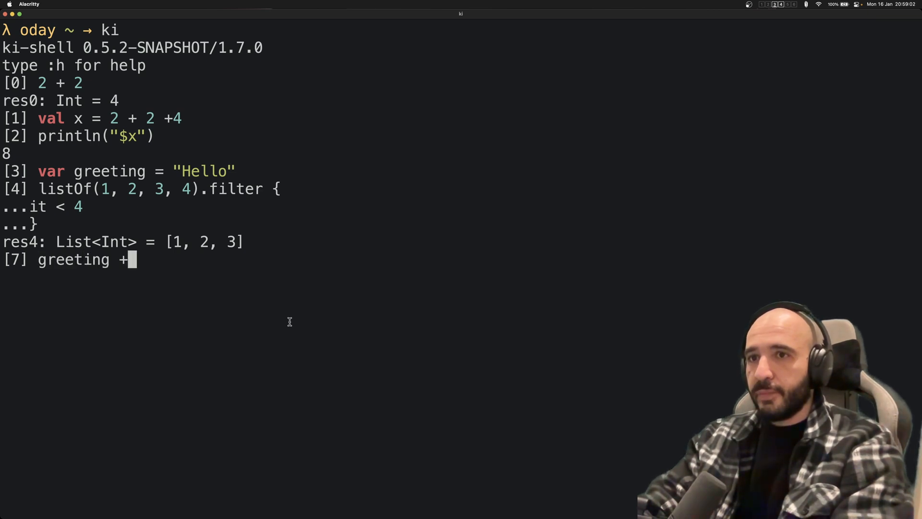
{"action": "type", "text": "\""}
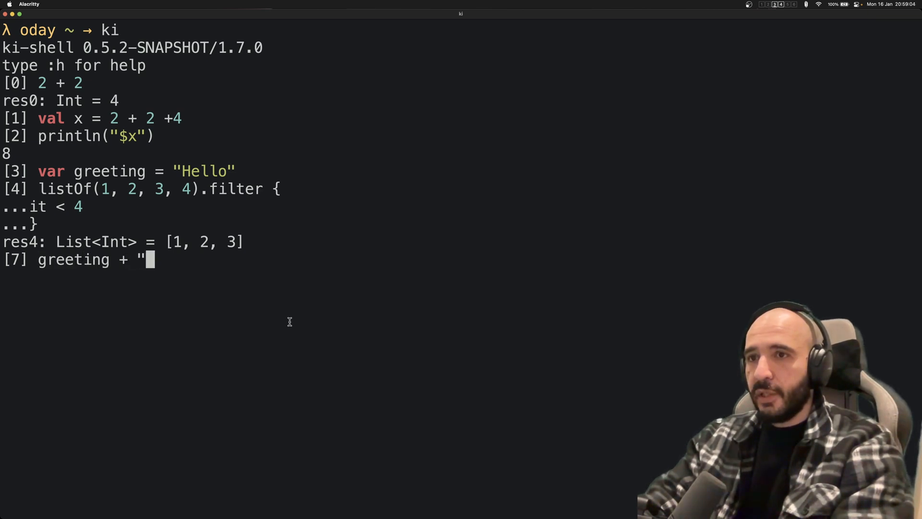
{"action": "type", "text": ", world!"}
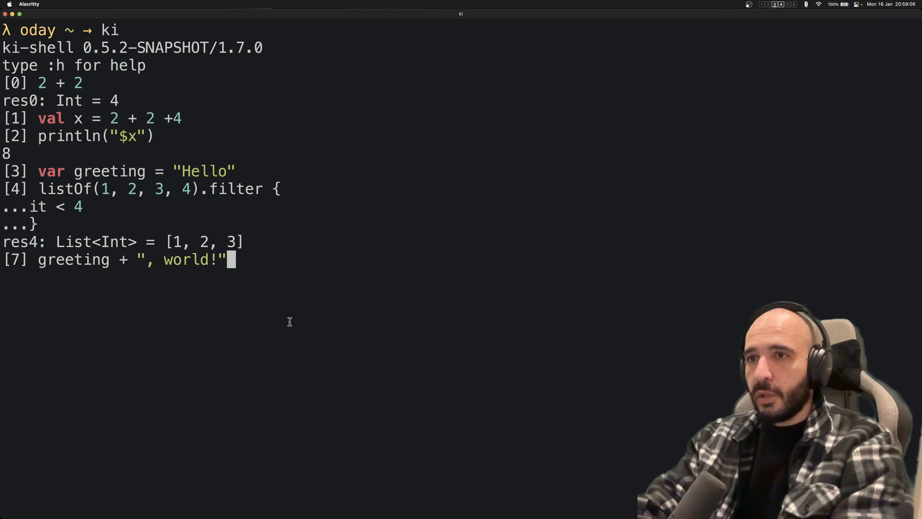
{"action": "key", "text": "Return"}
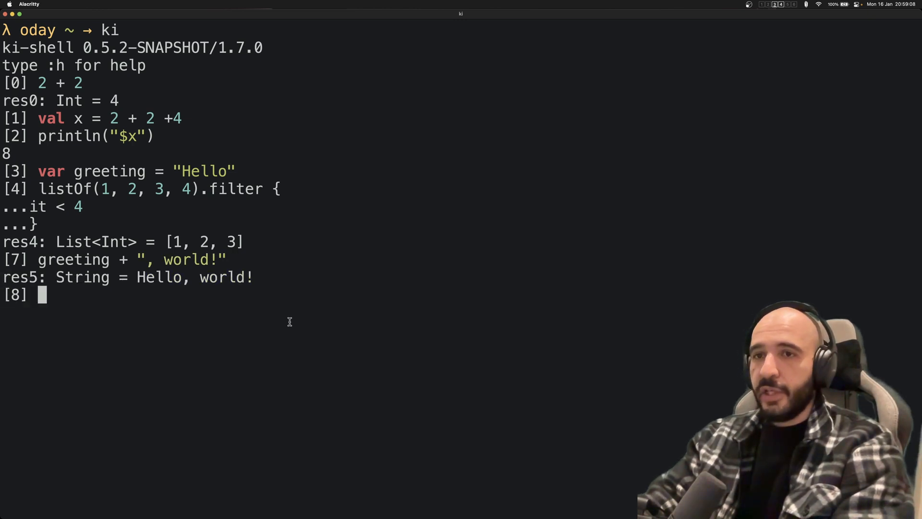
Print greeting, then run an if/else on greeting.length < 10 printing "Greeting is less than 10".
{"action": "type", "text": "println(\"$greeting"}
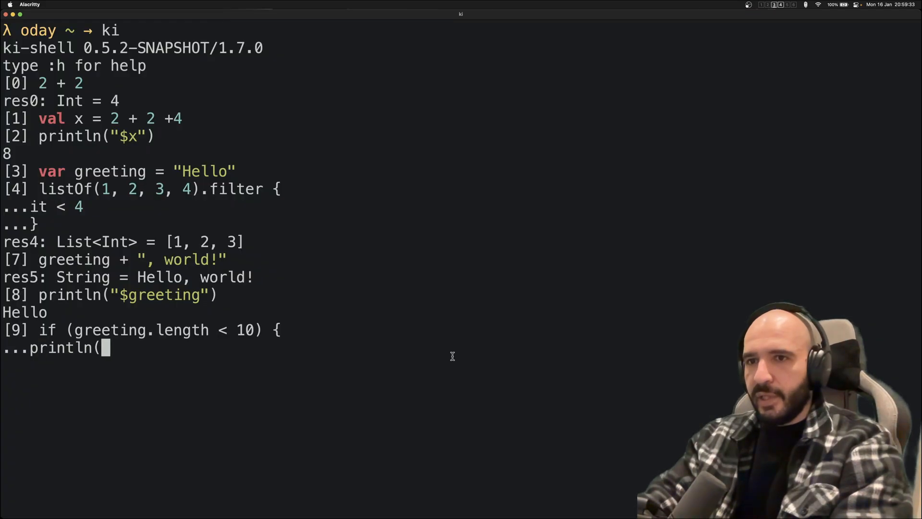
{"action": "type", "text": "\"Greeting is less than 10\""}
{"action": "type", "text": "}else{"}
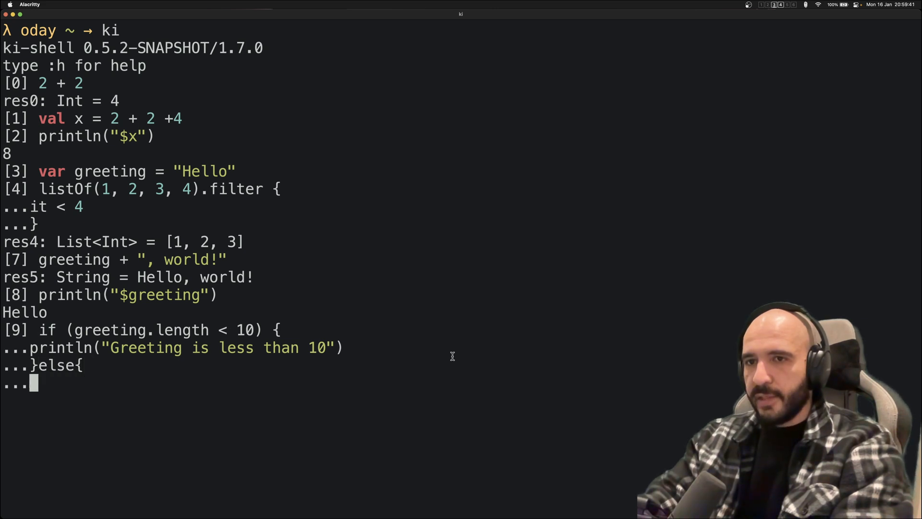
{"action": "type", "text": "print"}
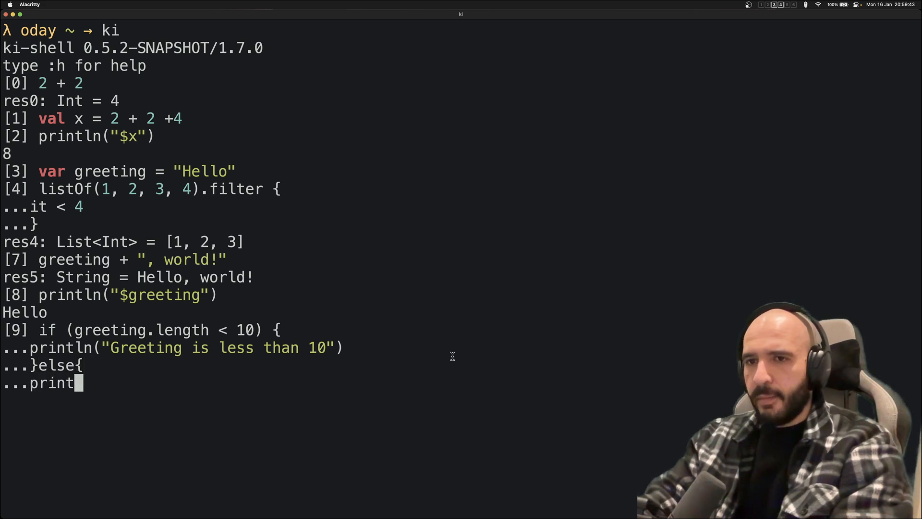
{"action": "type", "text": "ln(\"Greeting"}
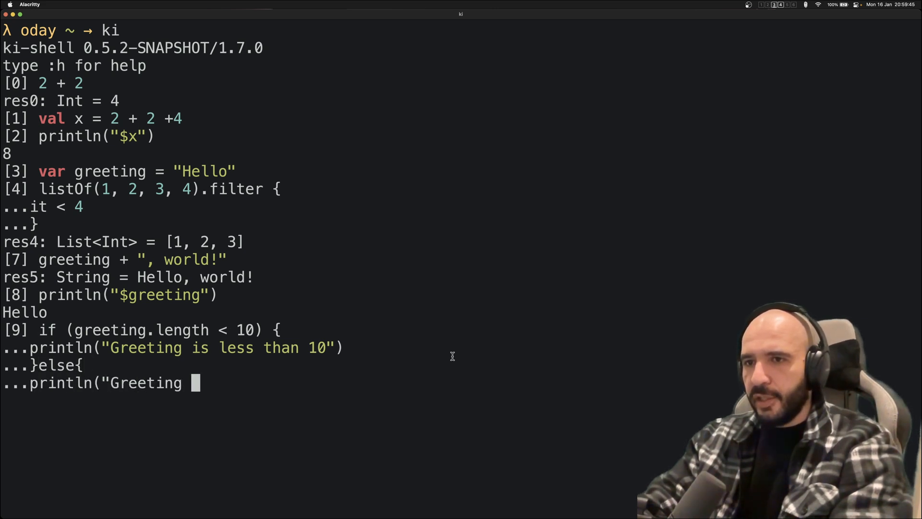
{"action": "type", "text": "is not less than"}
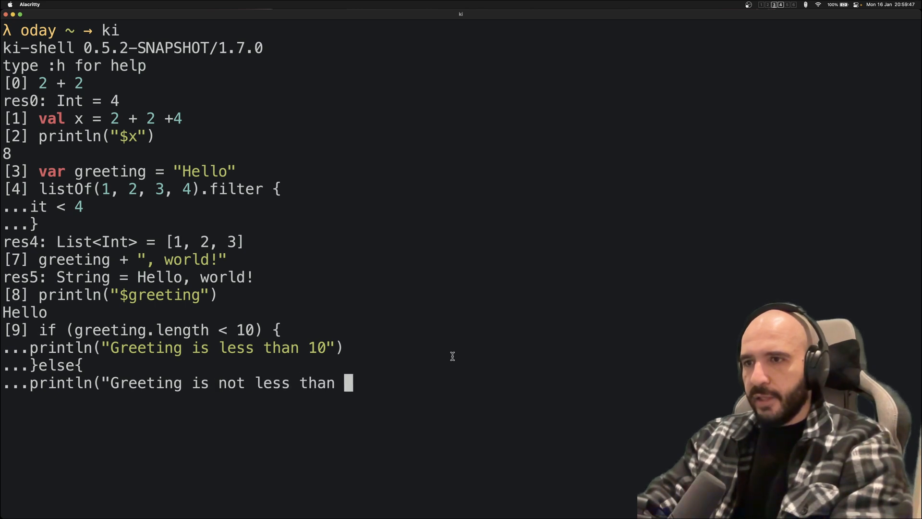
{"action": "key", "text": "Return"}
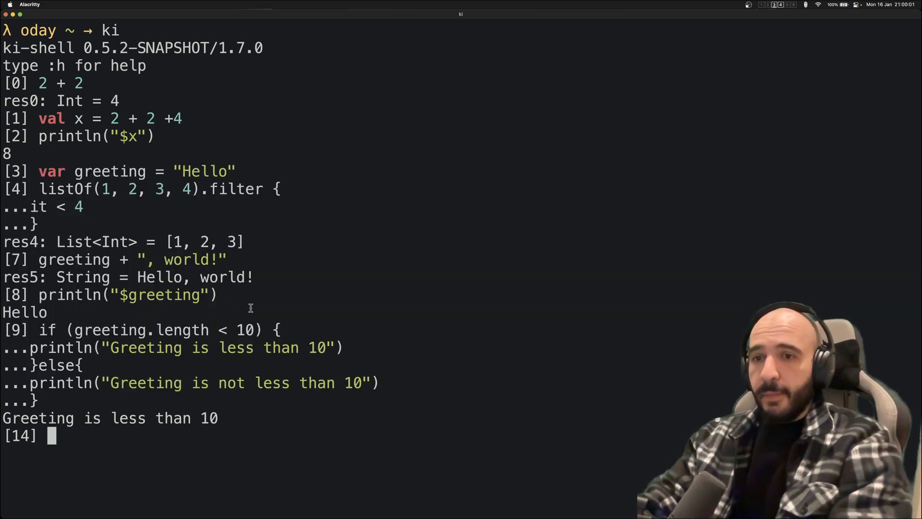
View the completions offered for greeting., then dismiss them.
{"action": "type", "text": "greeting.filter {"}
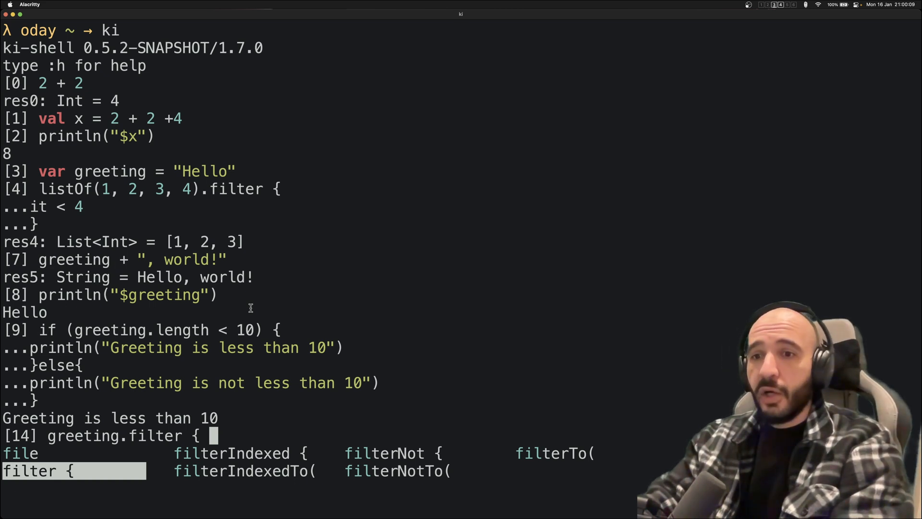
{"action": "key", "text": "escape"}
{"action": "type", "text": ":h"}
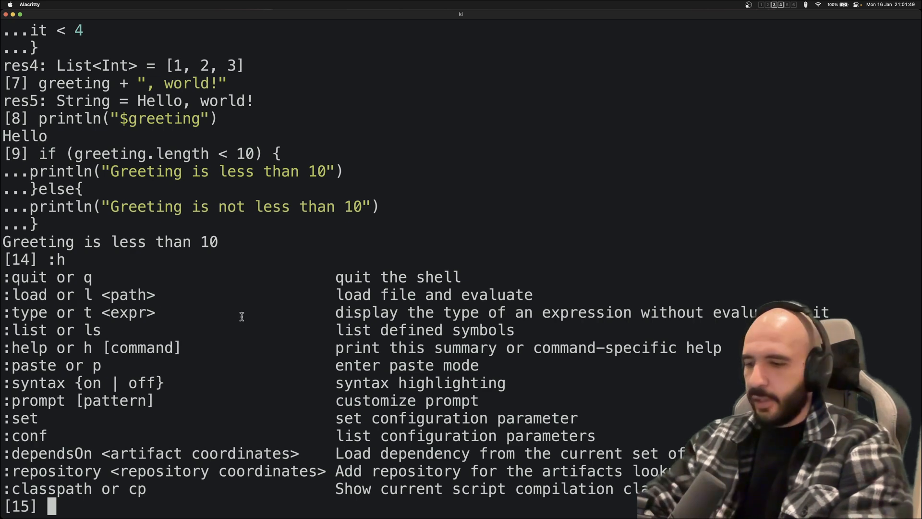
Check the type of "Hellow" with :t, reported as String.
{"action": "type", "text": ":t"}
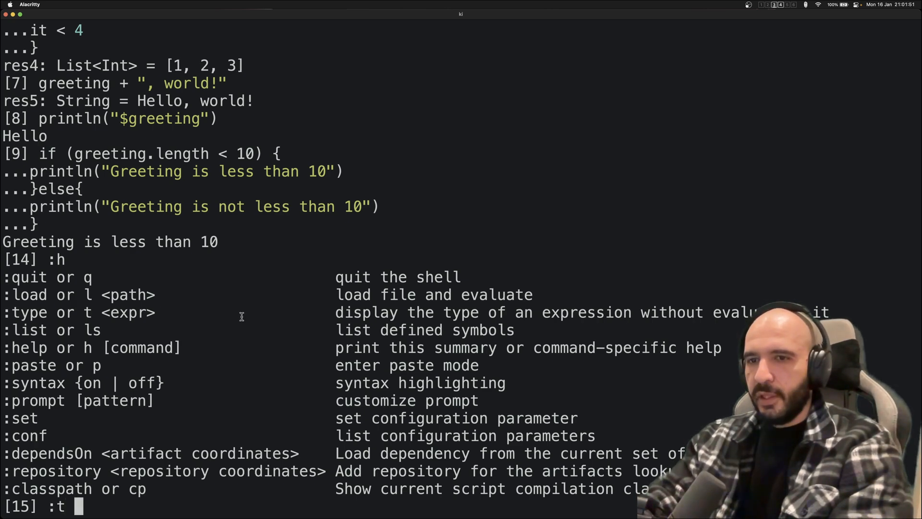
{"action": "type", "text": "\"Hellow\""}
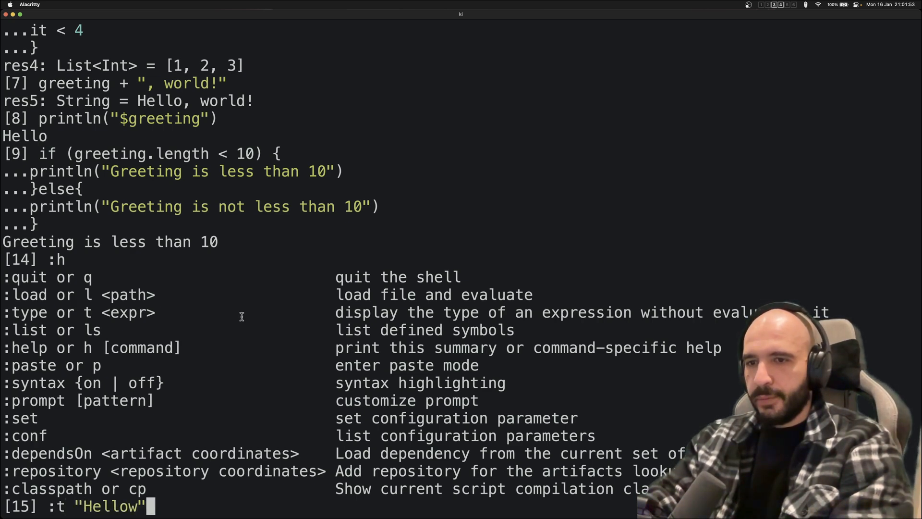
{"action": "key", "text": "Return"}
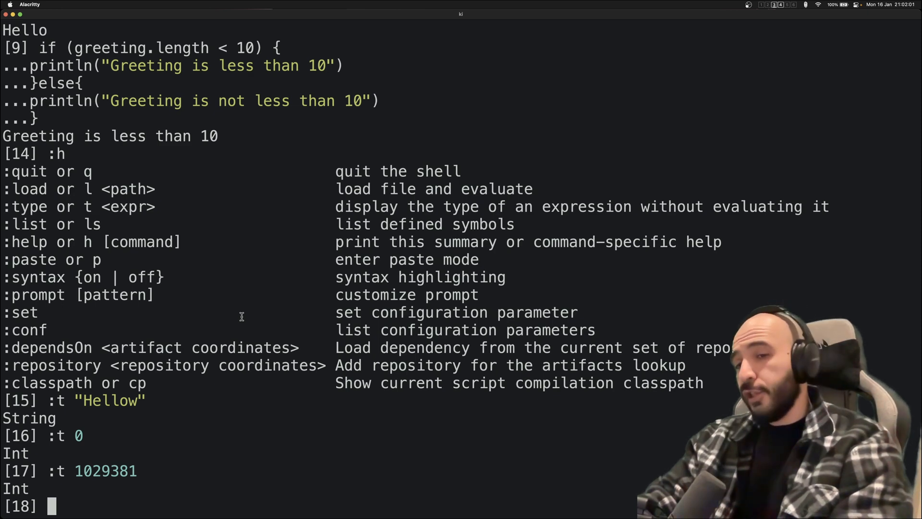
Enter :t sequenceOf("One", "Two", "Three").associateWith { it.length() } without running it.
{"action": "type", "text": ":t"}
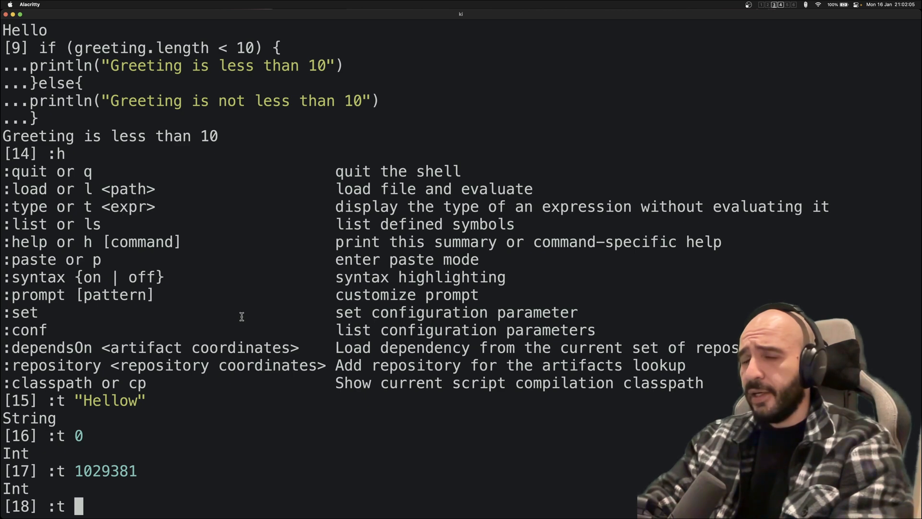
{"action": "type", "text": "sequenceOf(\"On"}
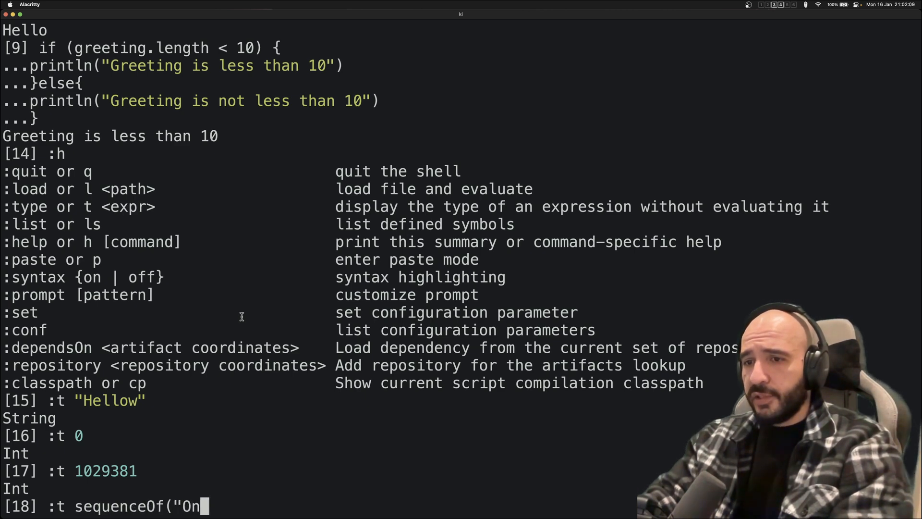
{"action": "type", "text": "e\", \""}
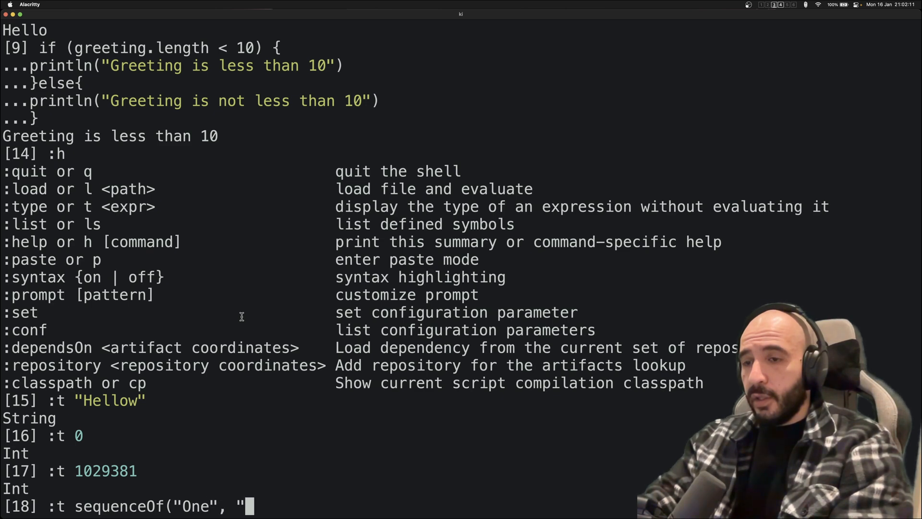
{"action": "type", "text": "Two\", \"T"}
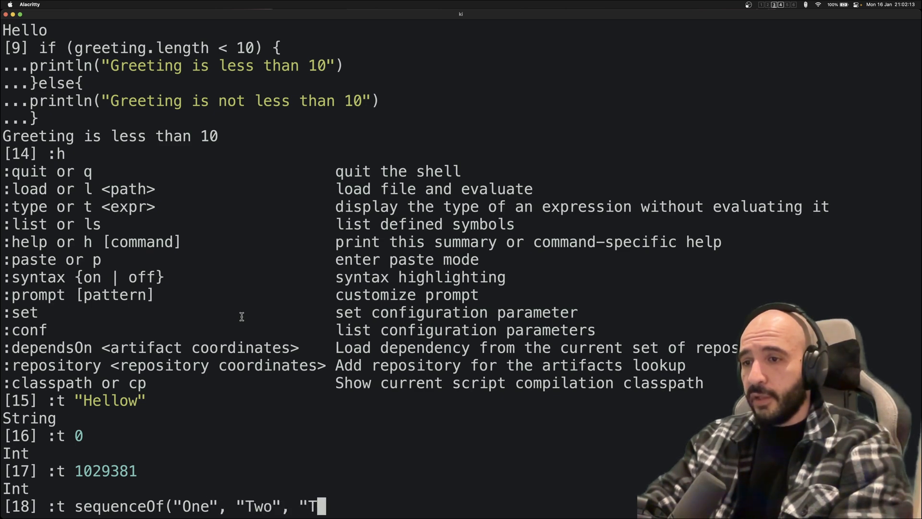
{"action": "type", "text": "hree\")."}
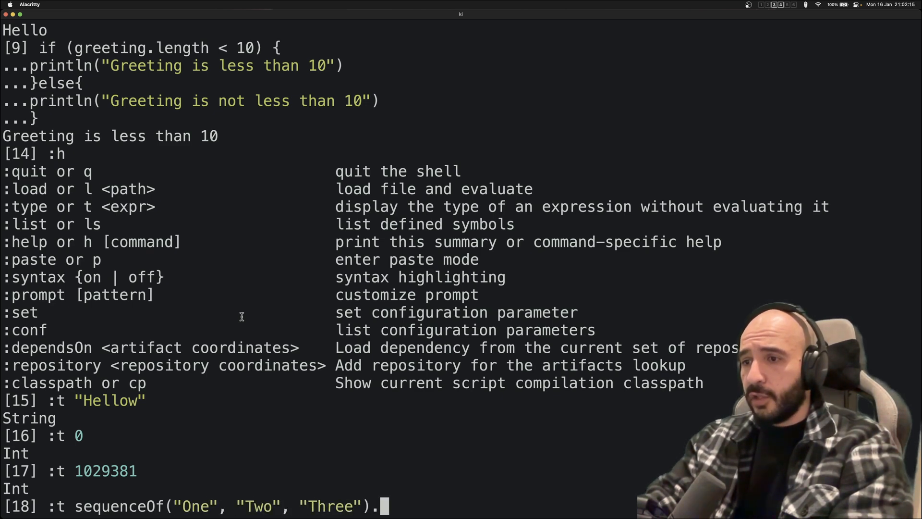
{"action": "type", "text": "associateWith"}
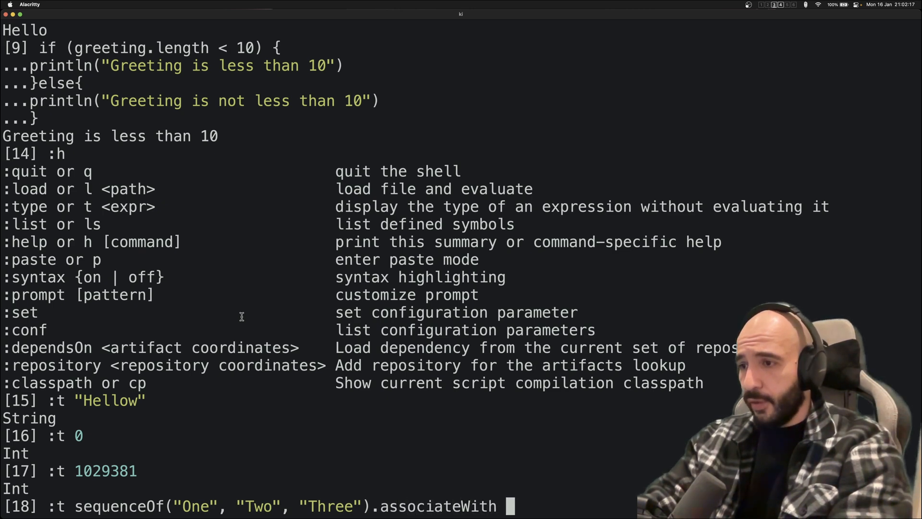
{"action": "type", "text": "{ it.leng"}
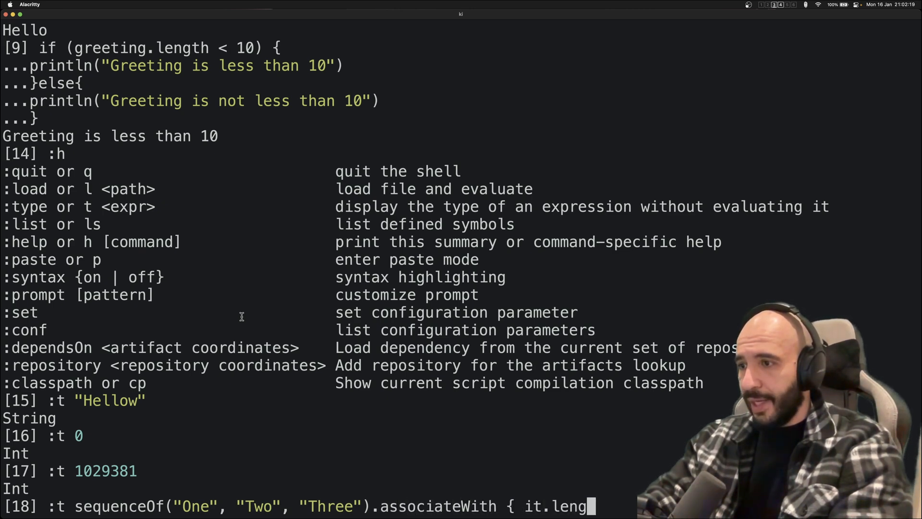
{"action": "type", "text": "th() }"}
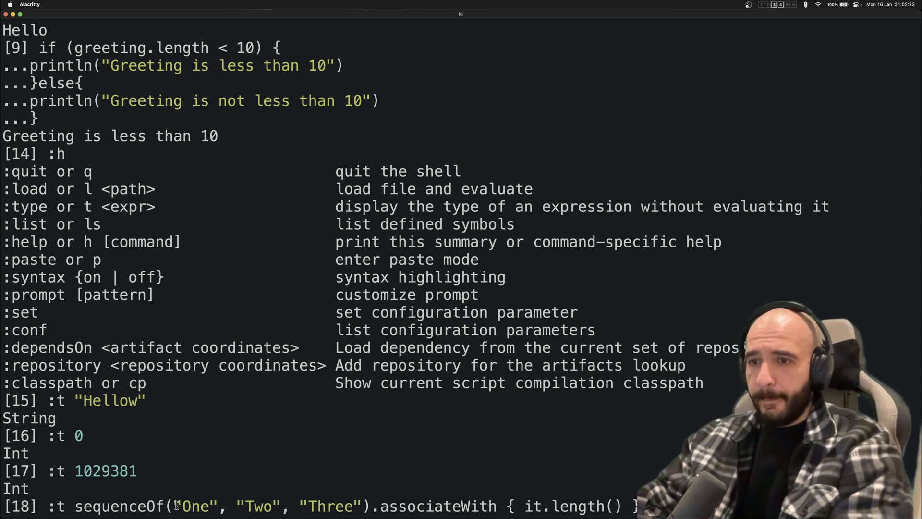
{"action": "double_click", "coordinate": [195, 505]}
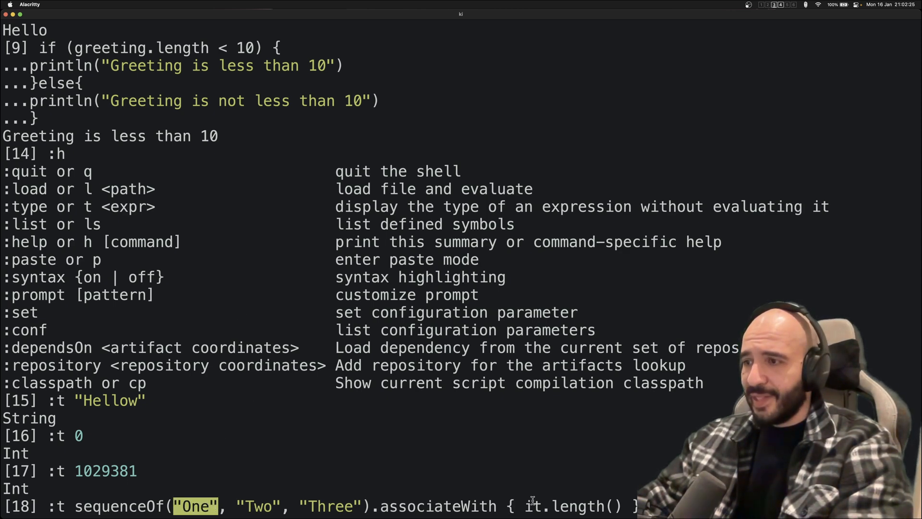
Type-check associateWith as Map<String, Unit>, then Map<String, Int> after dropping length's parentheses.
{"action": "key", "text": "Return"}
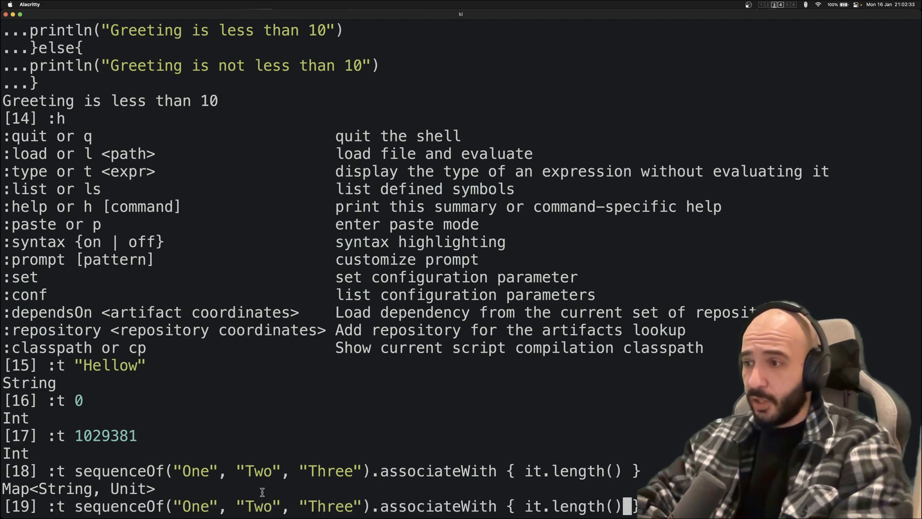
{"action": "key", "text": "Return"}
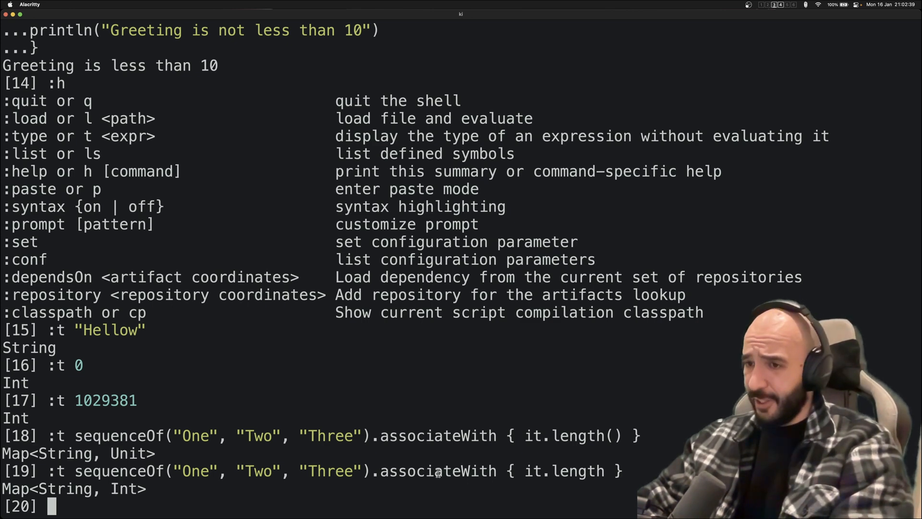
{"action": "double_click", "coordinate": [434, 471]}
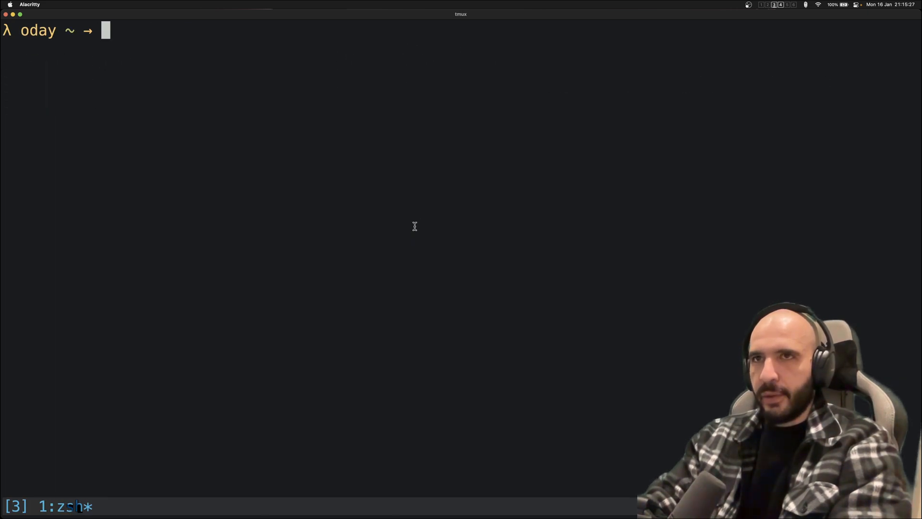
Open SomeSourceFile.kt in Neovim and read through the Creature class and Size and Species enums.
{"action": "type", "text": "vim SomeSourceFile.kt"}
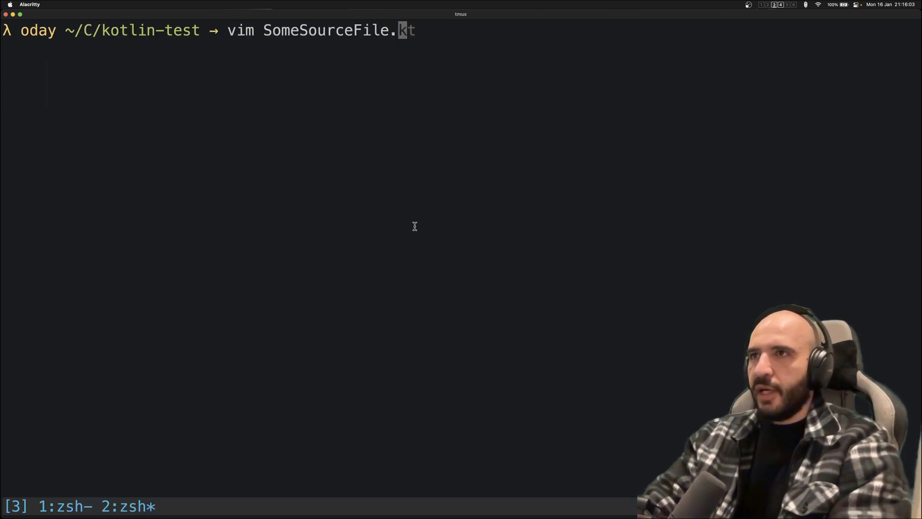
{"action": "key", "text": "Return"}
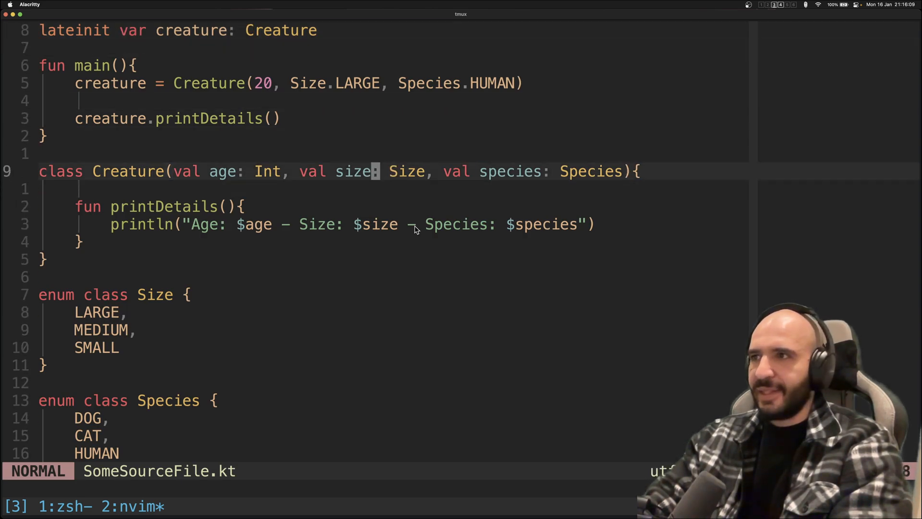
{"action": "key", "text": "b"}
{"action": "type", "text": "java -jar human.jar"}
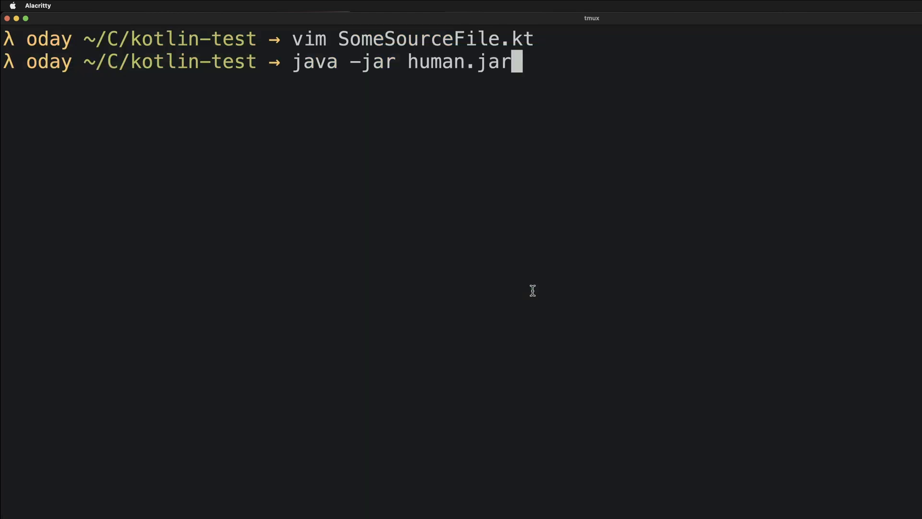
Return to the first tmux window and launch ki-shell 0.5.2, waiting at prompt [0].
{"action": "key", "text": "Return"}
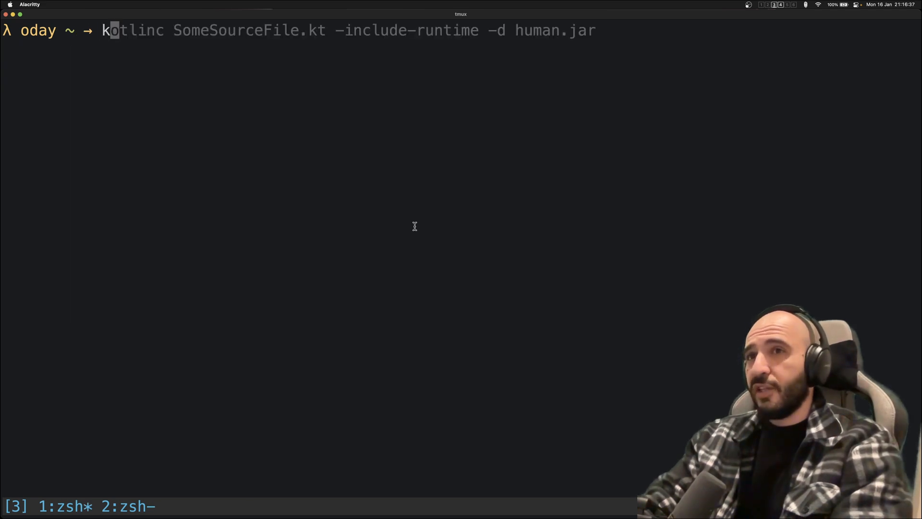
{"action": "key", "text": "Return"}
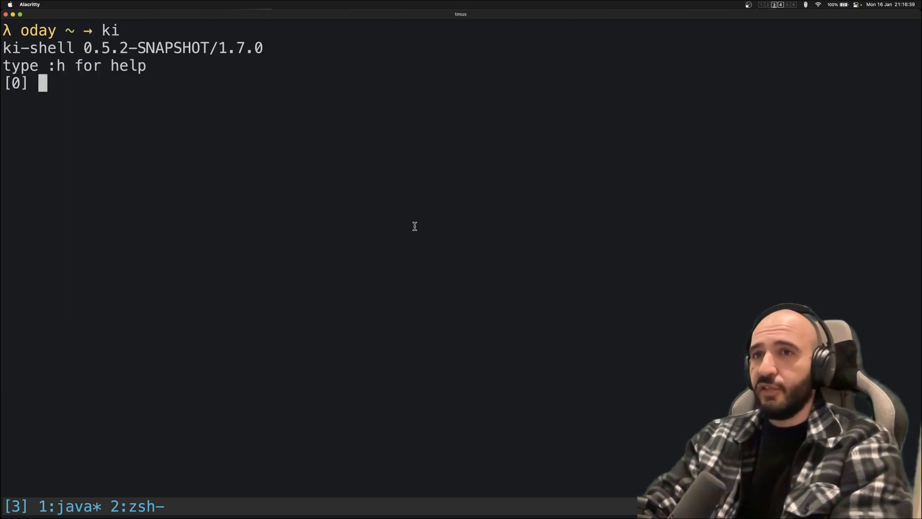
Try :l on /Users/oday/Code/kotlin-test, which fails, then load SomeSourceFile.kt instead.
{"action": "type", "text": ":l"}
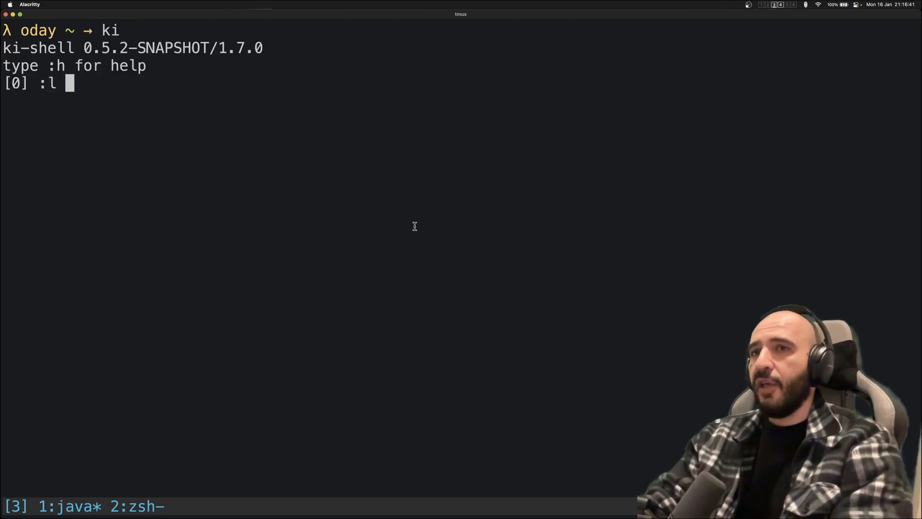
{"action": "type", "text": "/Users/"}
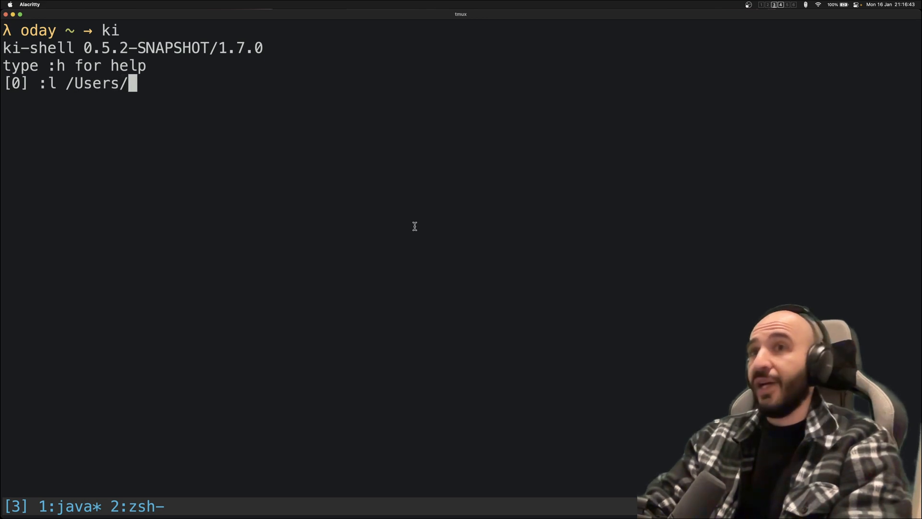
{"action": "type", "text": "oday"}
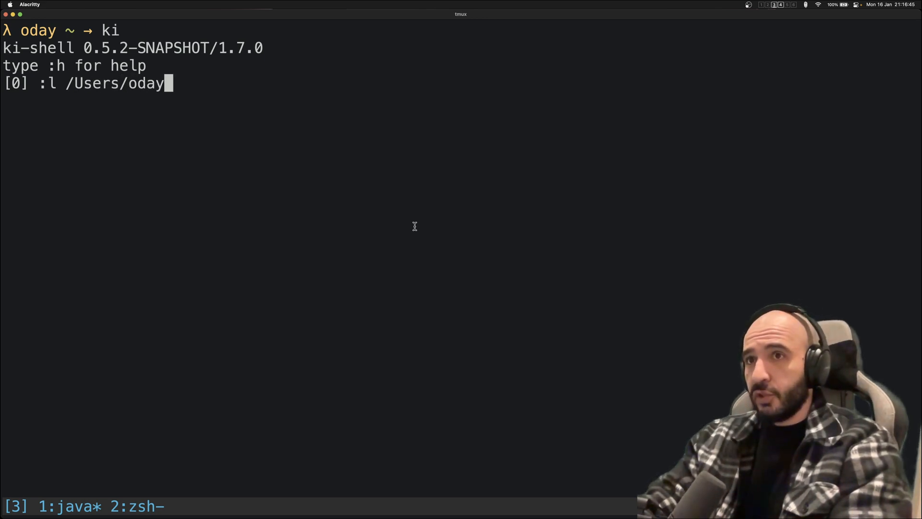
{"action": "type", "text": "/"}
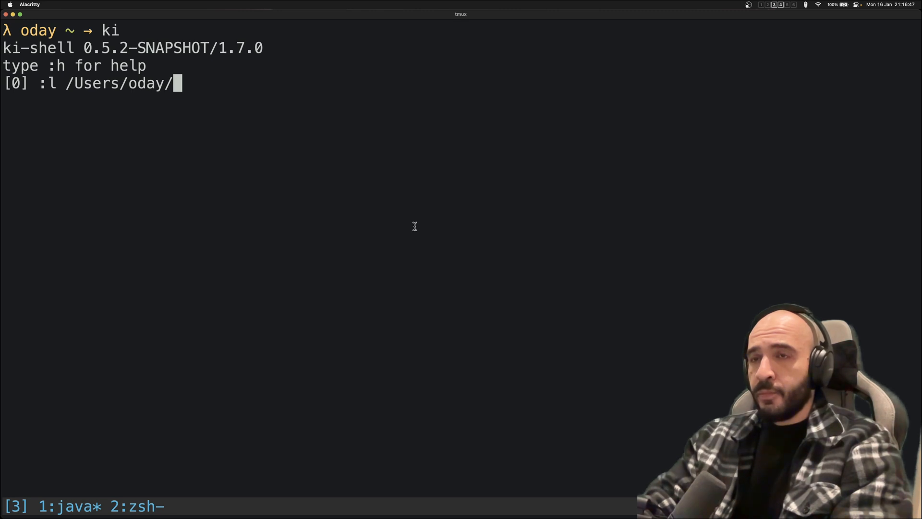
{"action": "type", "text": "CO"}
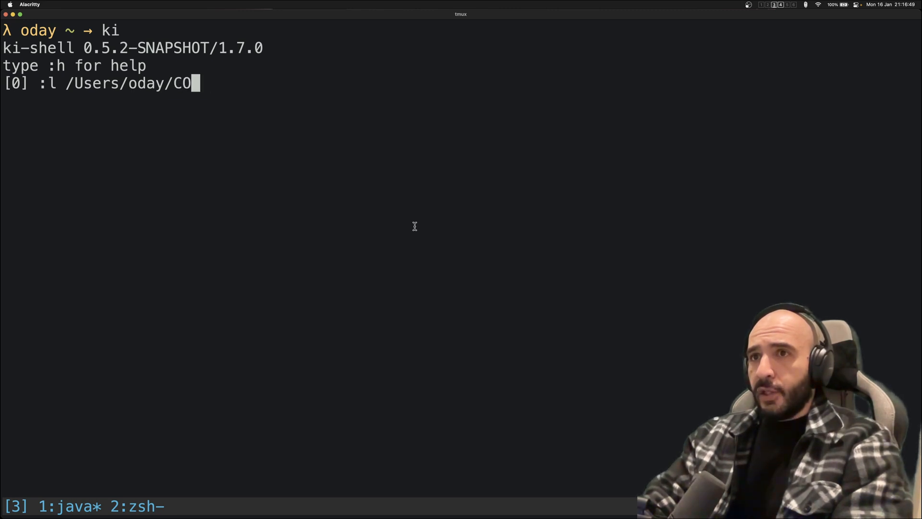
{"action": "type", "text": "de"}
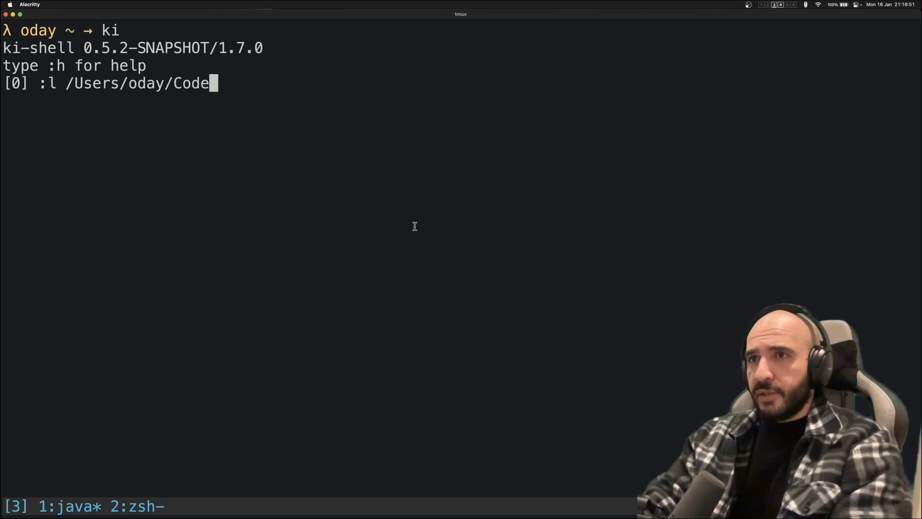
{"action": "type", "text": "/kotlin-test"}
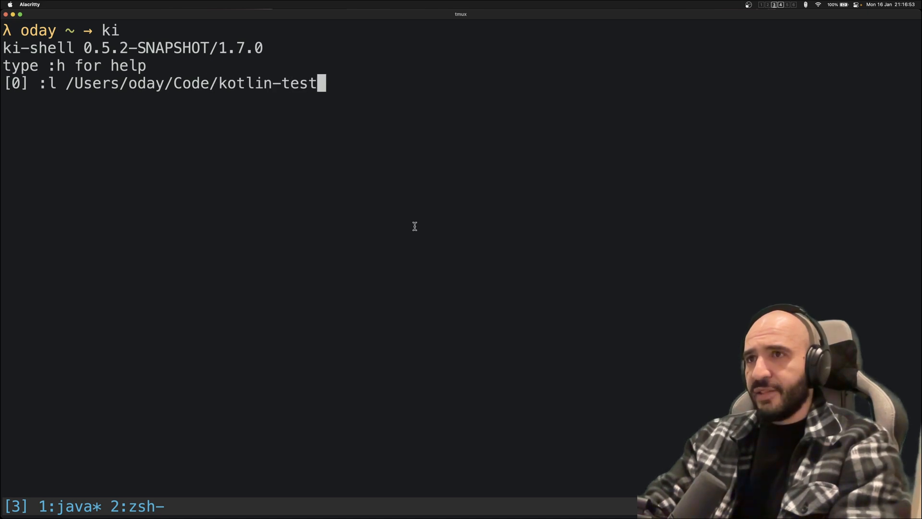
{"action": "key", "text": "Return"}
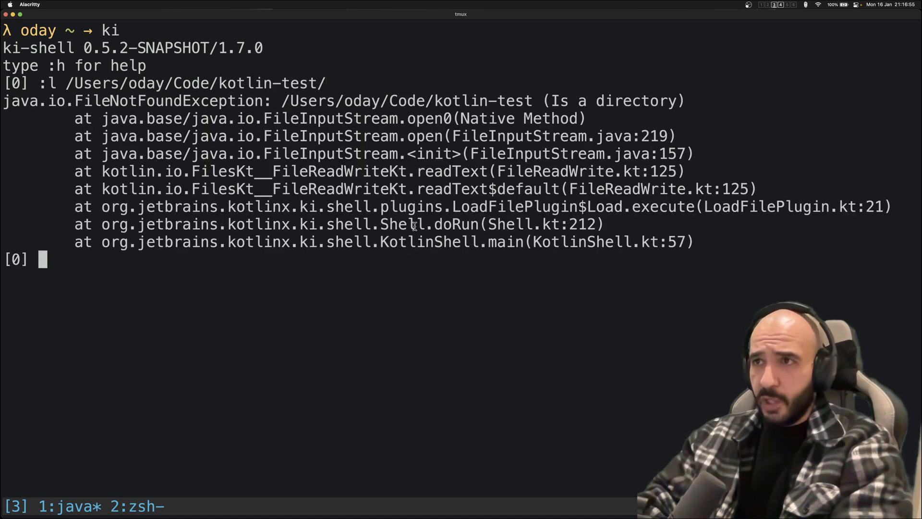
{"action": "type", "text": ":l /Users/oday/Code/kotlin-test/SomeSourceFile.kt"}
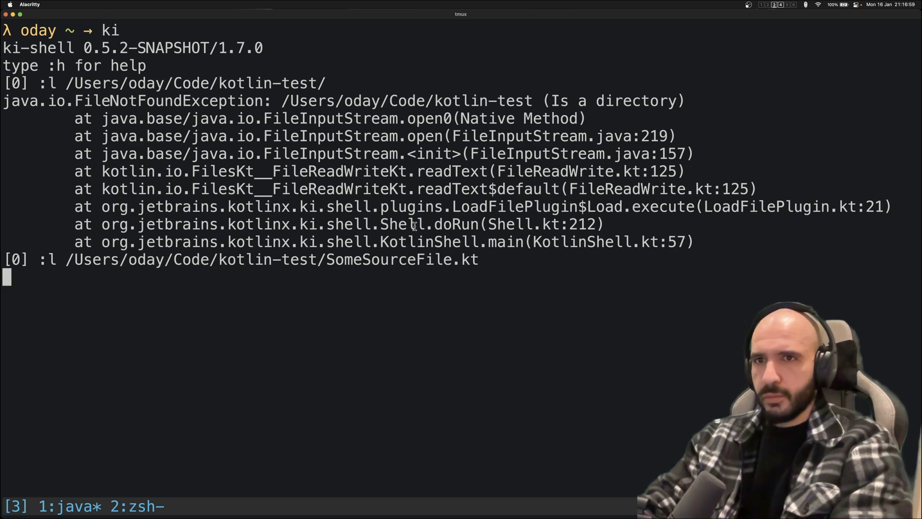
{"action": "key", "text": "Return"}
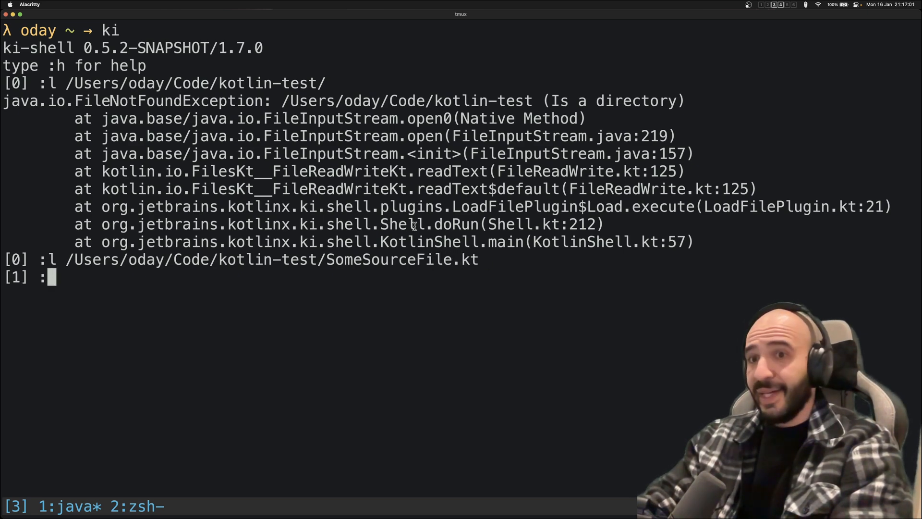
Enter :h to show ki-shell's command help.
{"action": "type", "text": ":h"}
{"action": "type", "text": ":ls"}
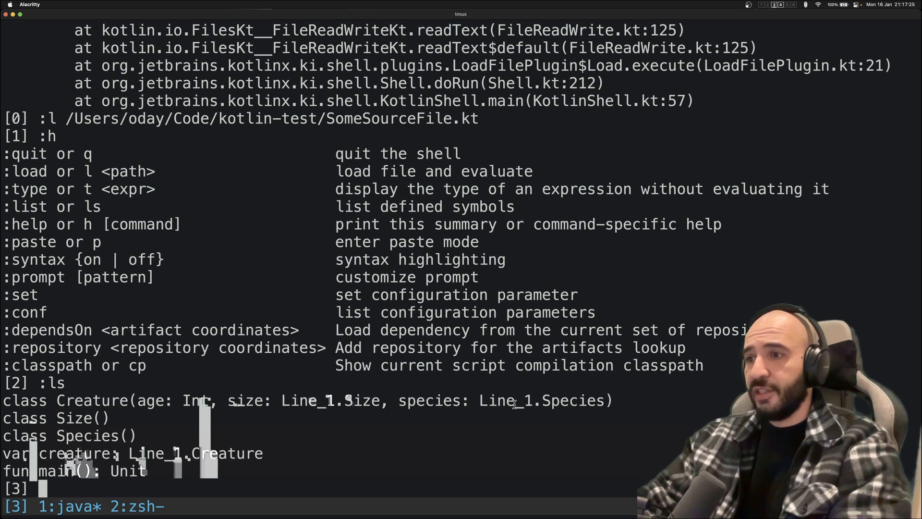
Call creature.printDetails(), hitting UninitializedPropertyAccessException for the lateinit creature.
{"action": "double_click", "coordinate": [540, 400]}
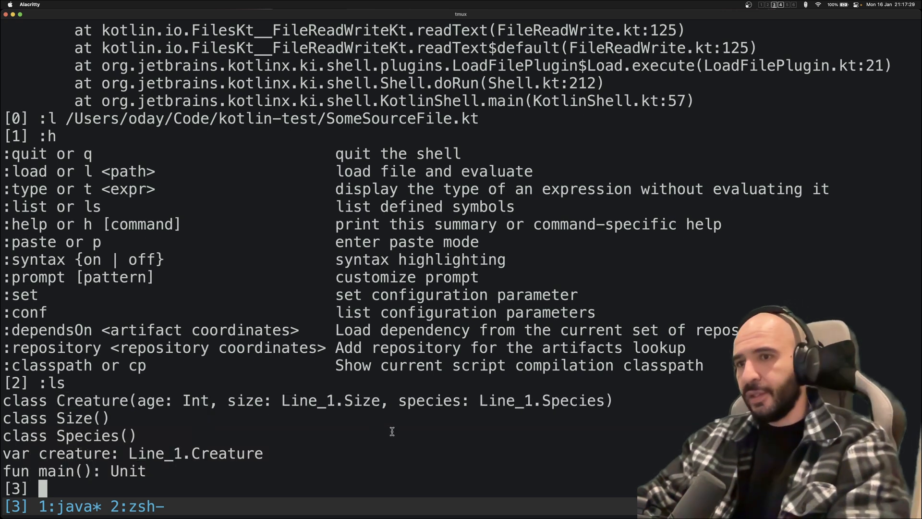
{"action": "type", "text": "creature.println"}
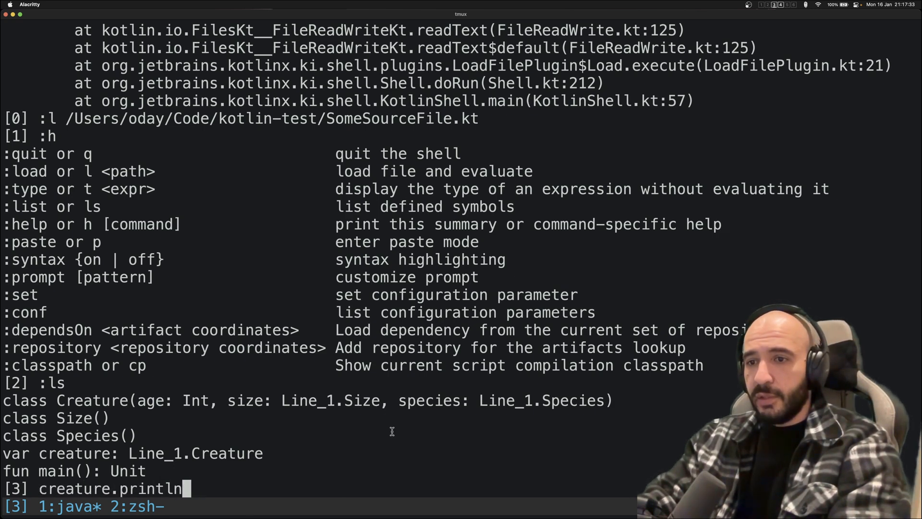
{"action": "type", "text": "Details()"}
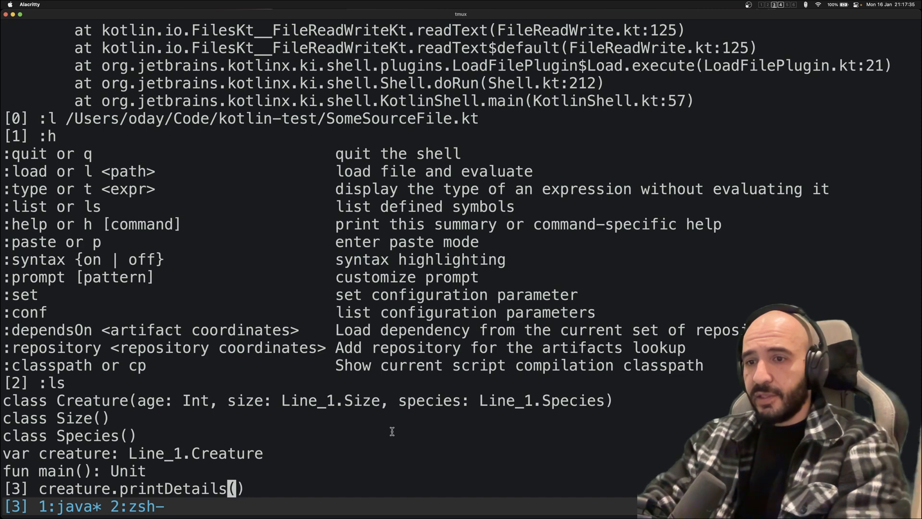
{"action": "key", "text": "Return"}
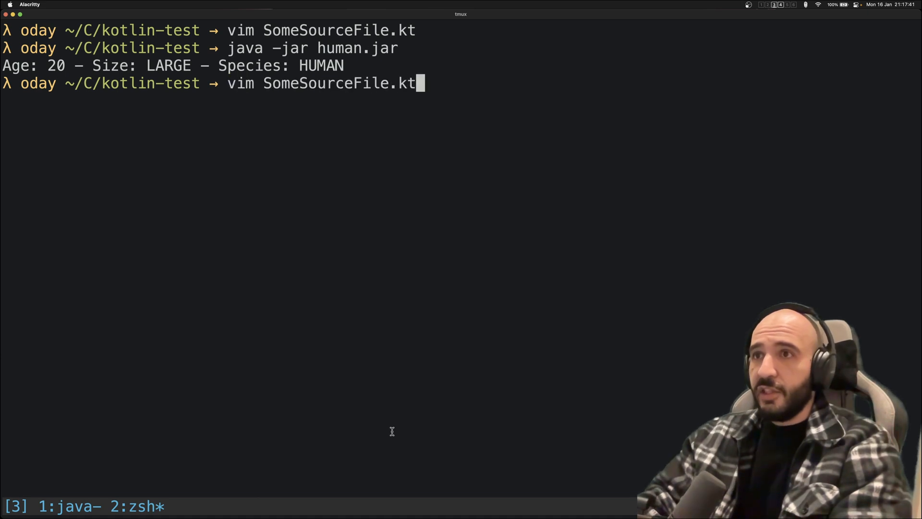
{"action": "key", "text": "Return"}
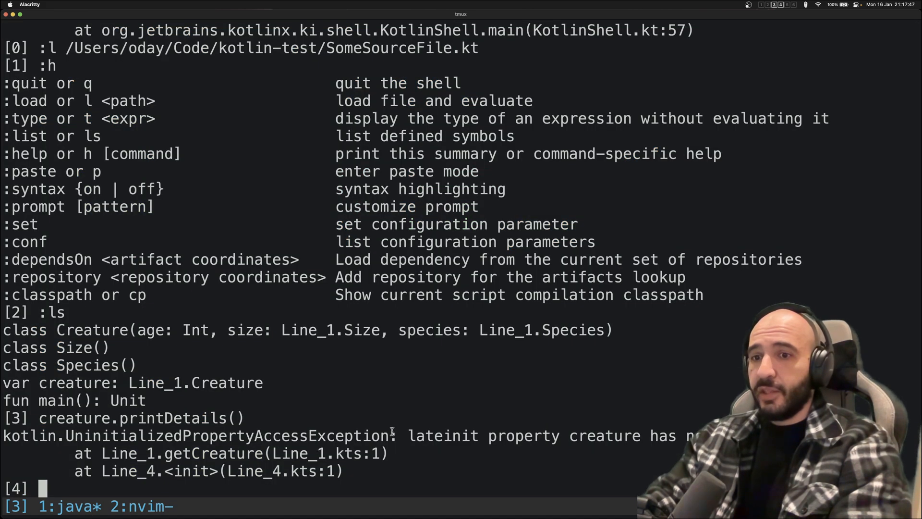
{"action": "type", "text": "creature"}
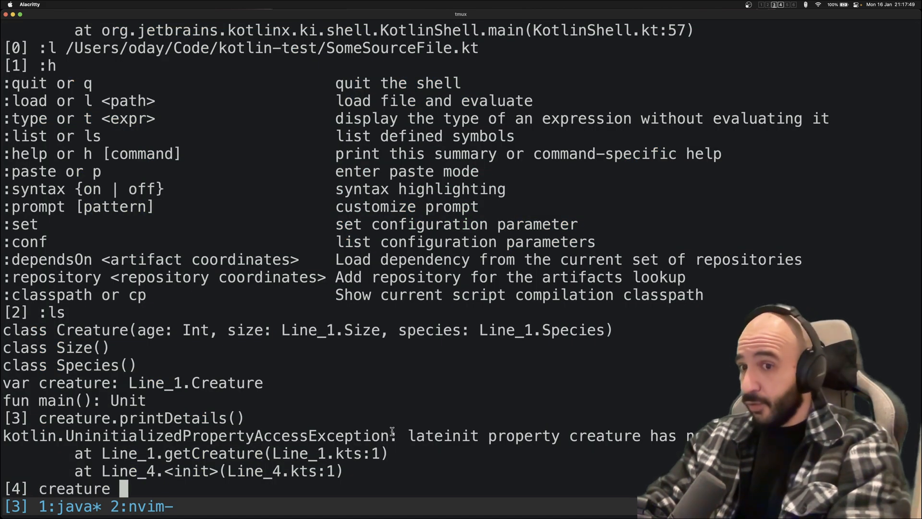
Assign creature = Creature(129, Size.MEDIUM, Species.DOG) and print its details.
{"action": "type", "text": "= C"}
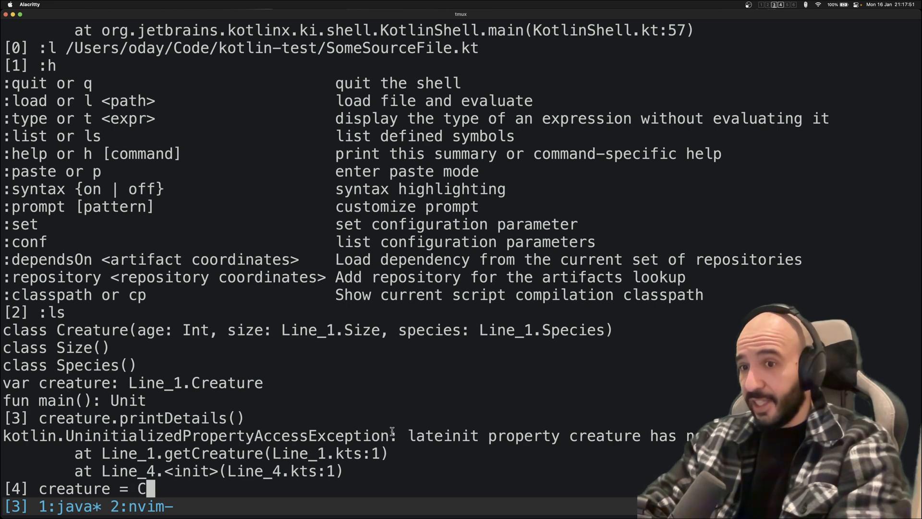
{"action": "type", "text": "reature("}
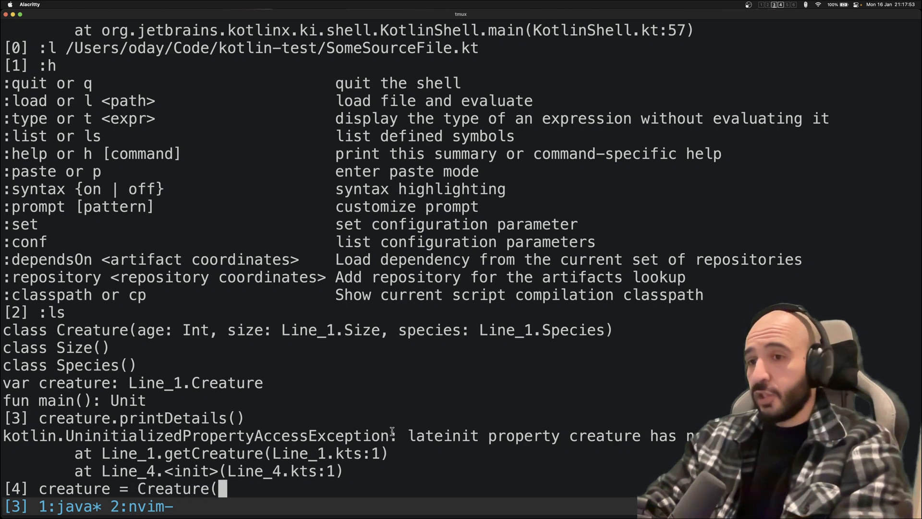
{"action": "type", "text": "12"}
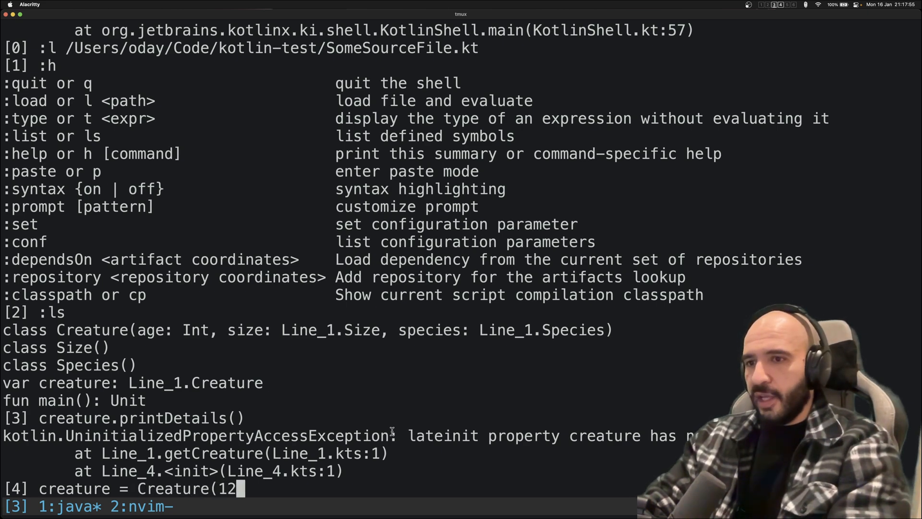
{"action": "type", "text": "9,"}
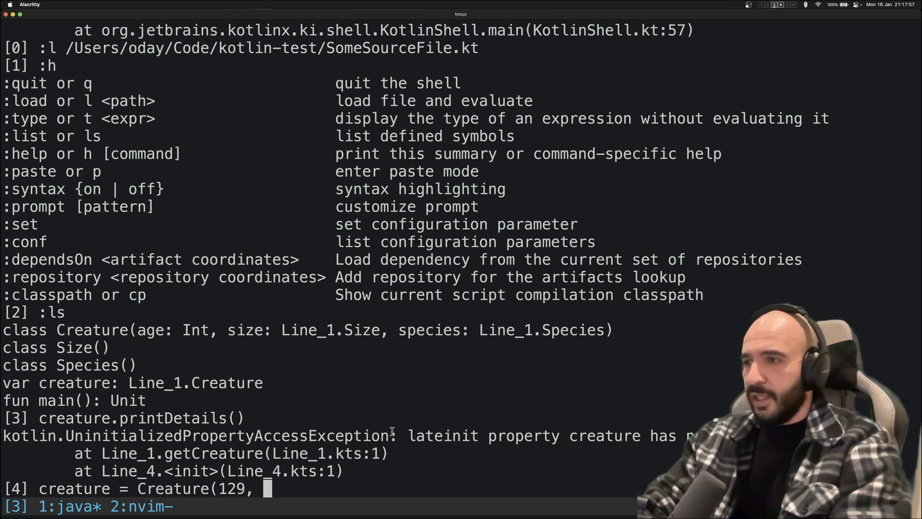
{"action": "type", "text": "Size"}
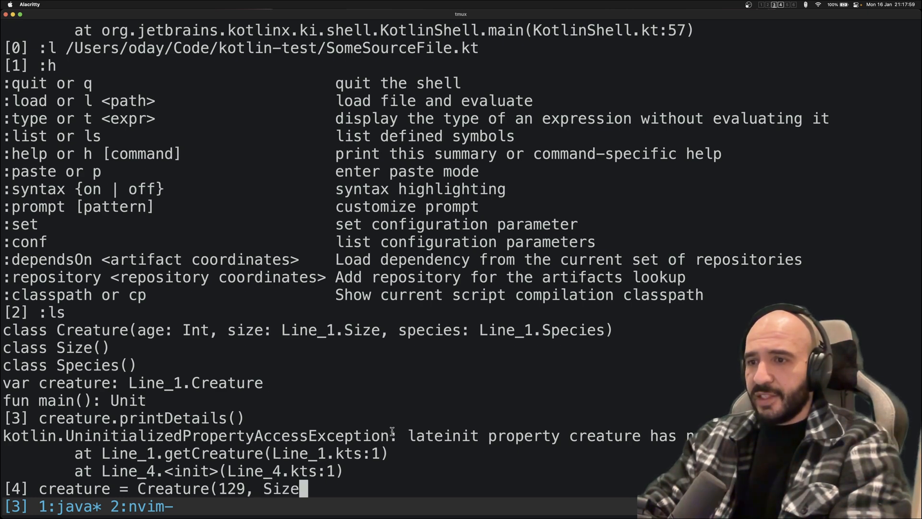
{"action": "type", "text": ".ME"}
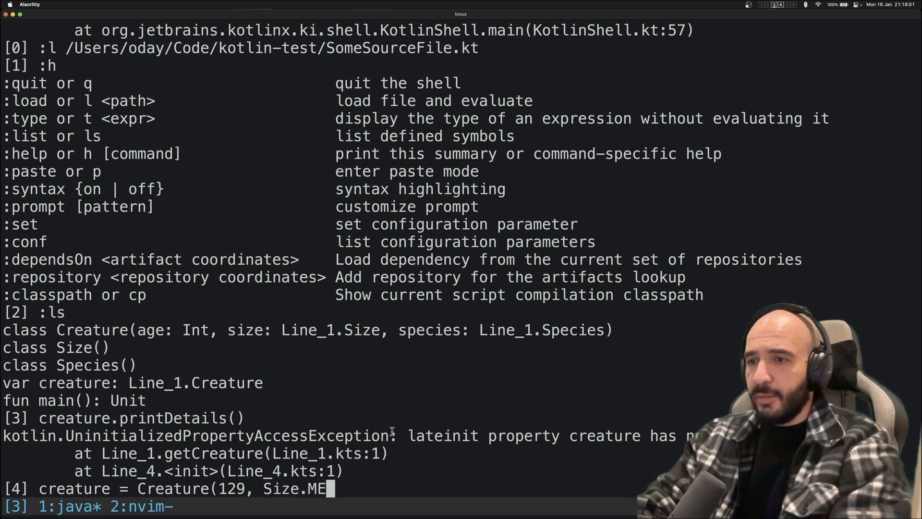
{"action": "type", "text": "DIUM,"}
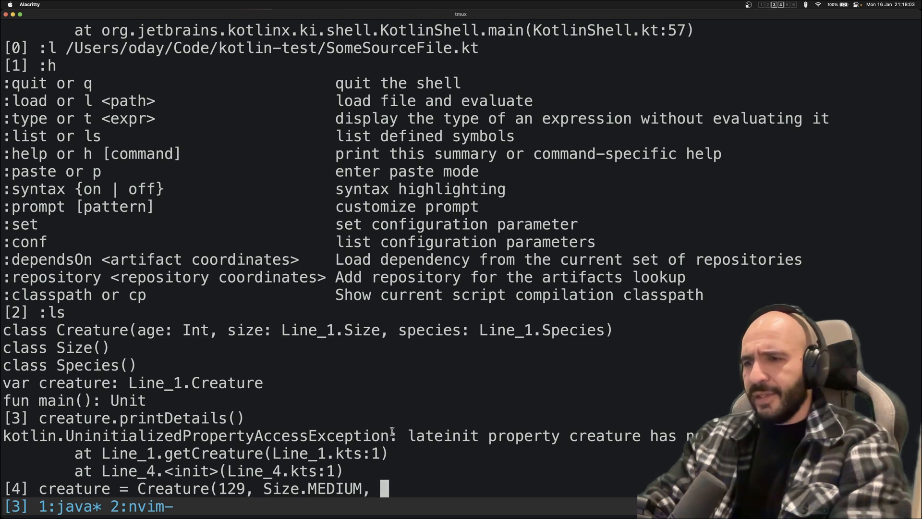
{"action": "type", "text": "Species.DOG"}
{"action": "type", "text": "creature.printDetai"}
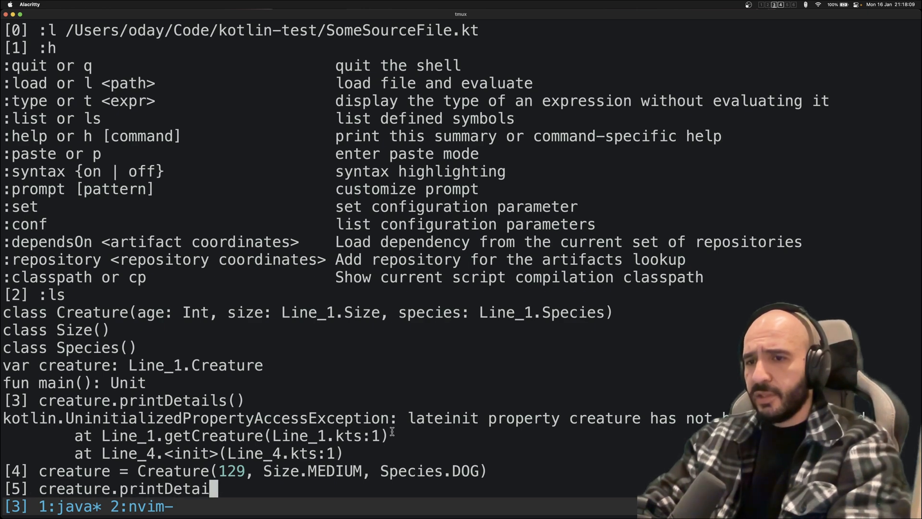
{"action": "key", "text": "Return"}
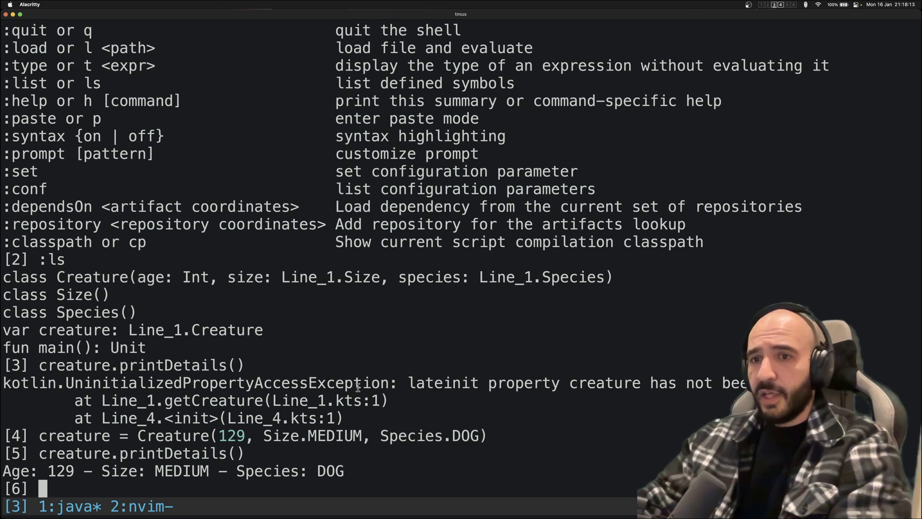
Discard the half-typed :l line, clear the screen, and select the 'repository' command name.
{"action": "type", "text": ":l /Users/oday/Code/kotlin-test/"}
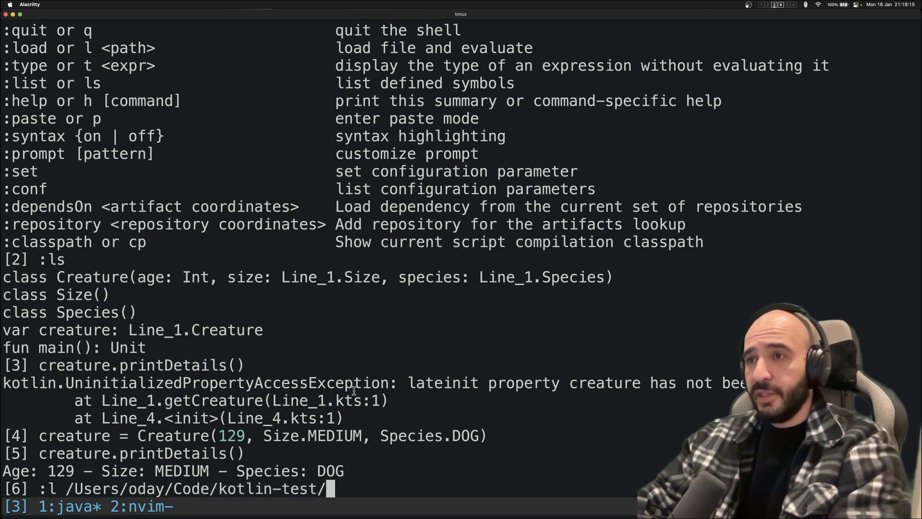
{"action": "key", "text": "ctrl+u"}
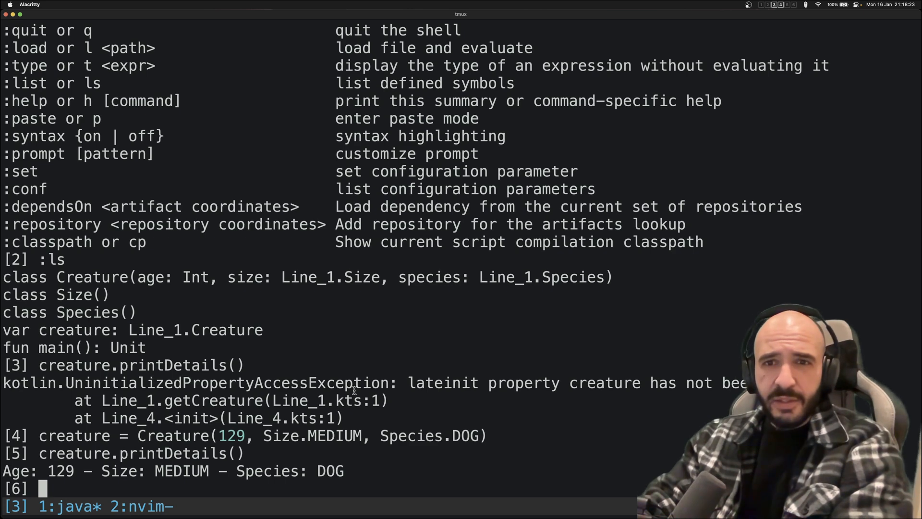
{"action": "mouse_move", "coordinate": [392, 368]}
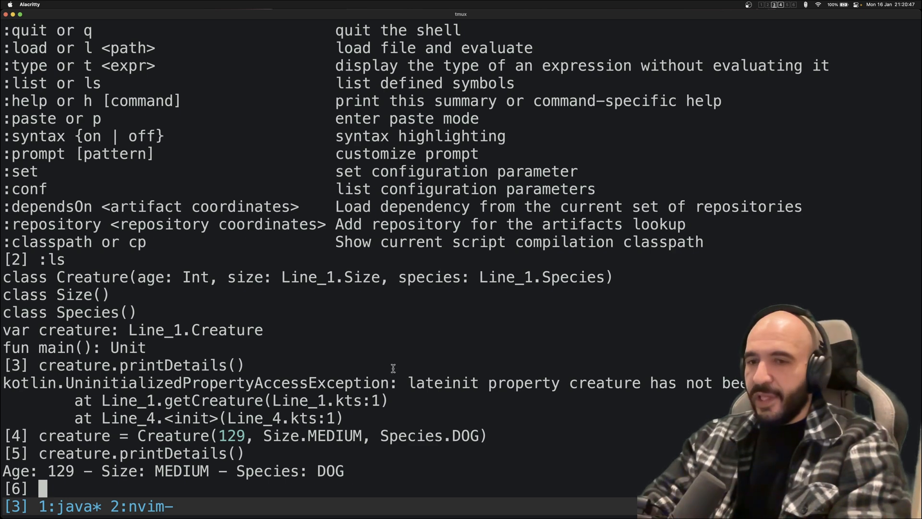
{"action": "key", "text": "ctrl+l"}
{"action": "type", "text": ":h"}
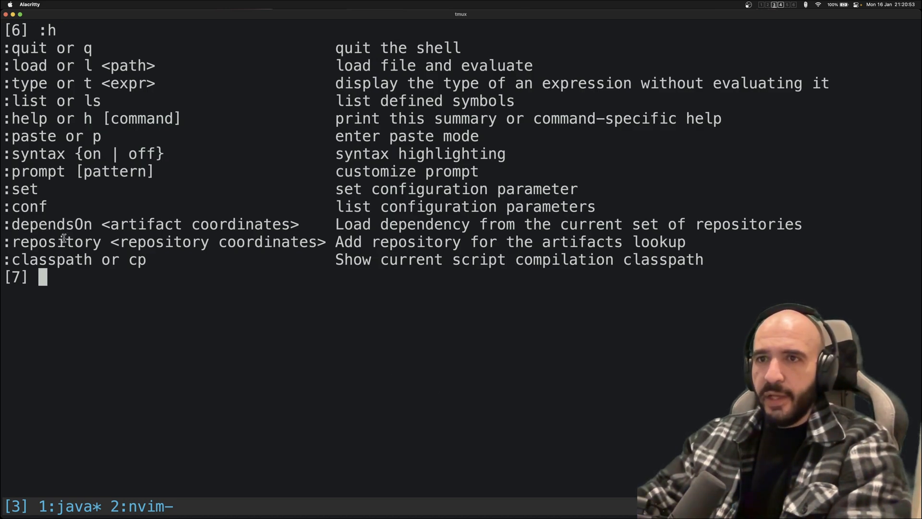
{"action": "double_click", "coordinate": [55, 241]}
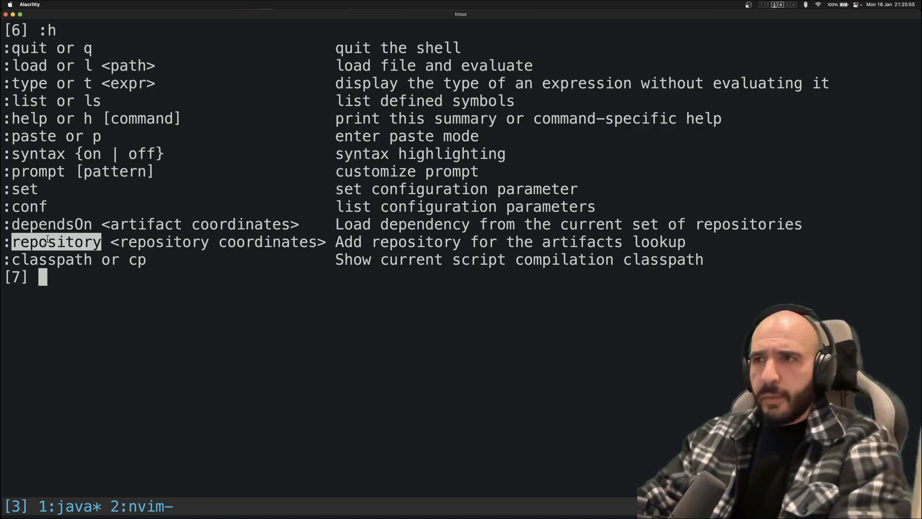
{"action": "mouse_move", "coordinate": [563, 248]}
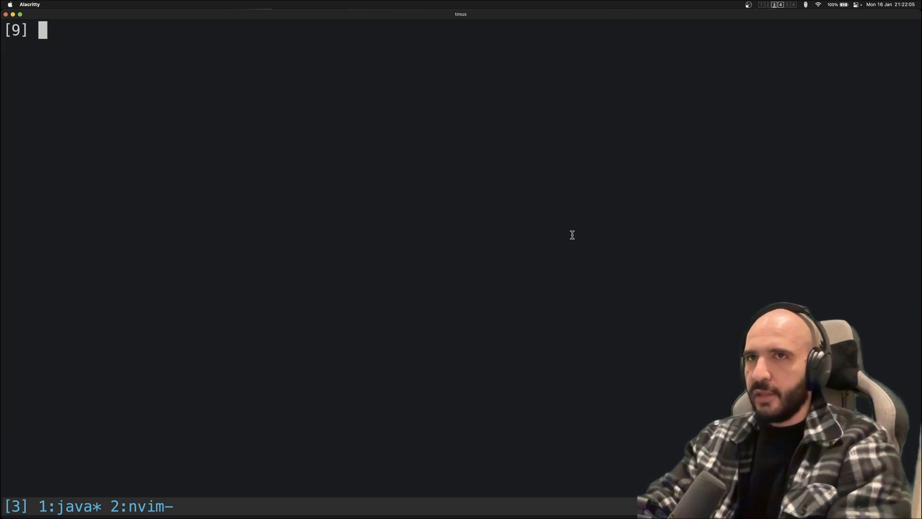
{"action": "type", "text": ":repository"}
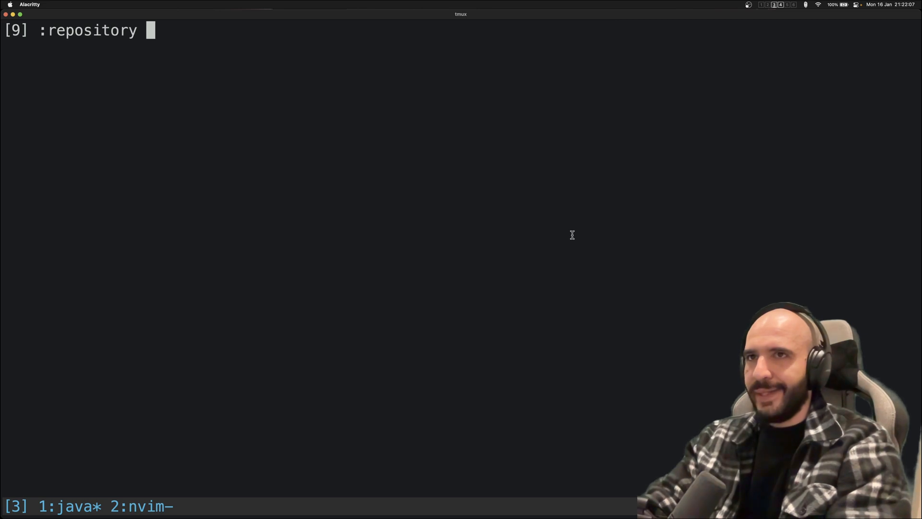
{"action": "type", "text": "https://maven.pkg.jetbrains.space/public/p/kotlinx-html/maven"}
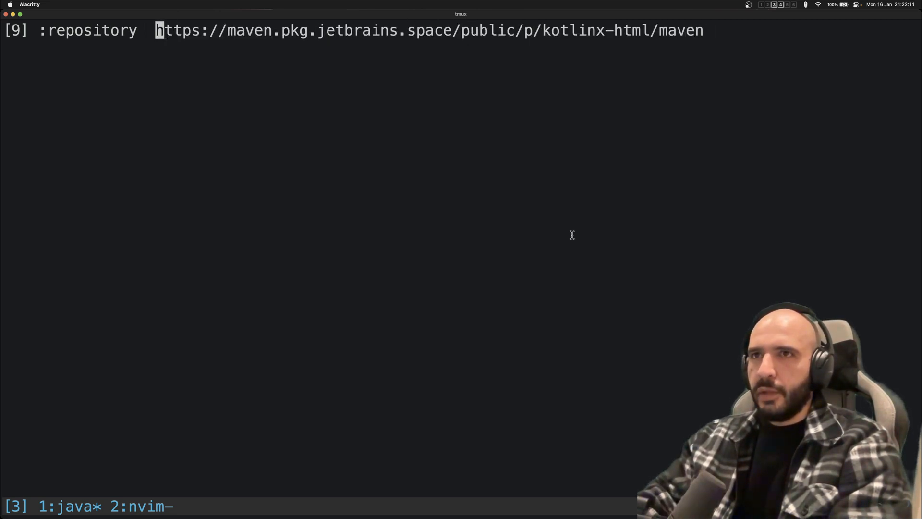
{"action": "key", "text": "Return"}
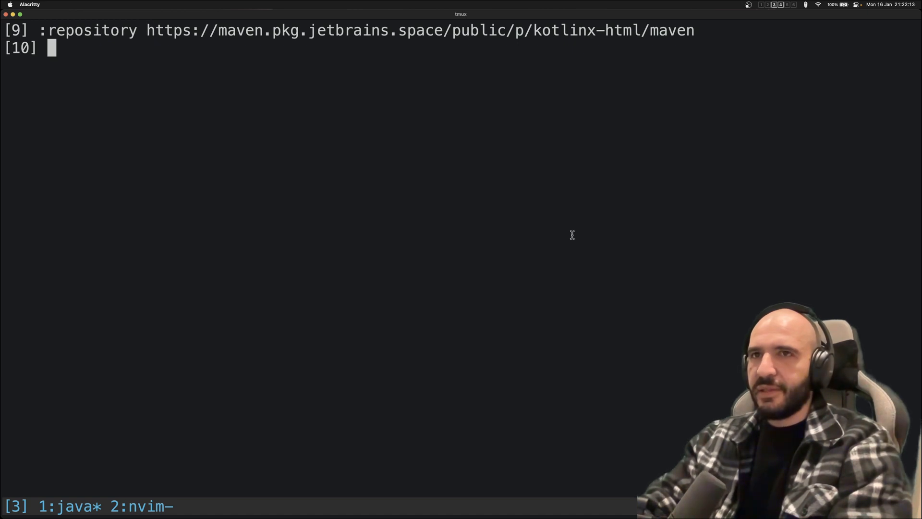
{"action": "type", "text": ":"}
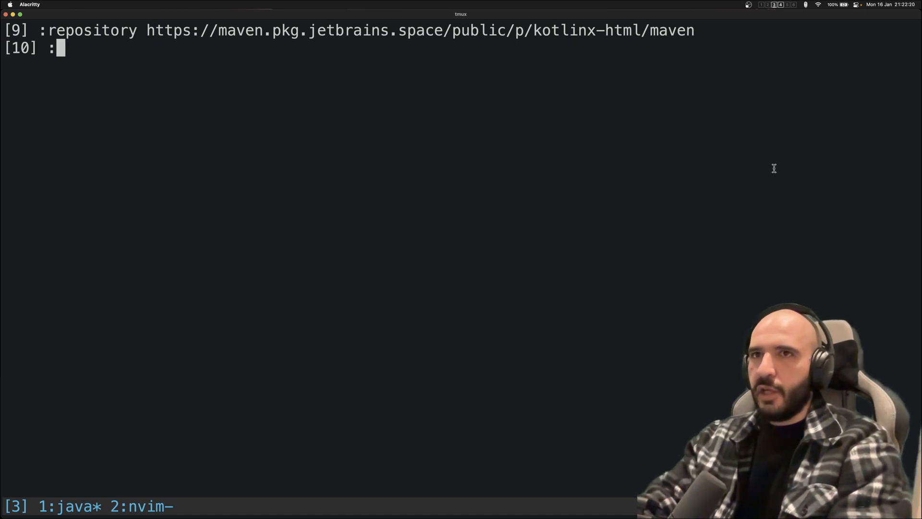
{"action": "type", "text": "dependsOn org.jetbrains.kotlinx:kotlinx-html-jvm:0.7.3"}
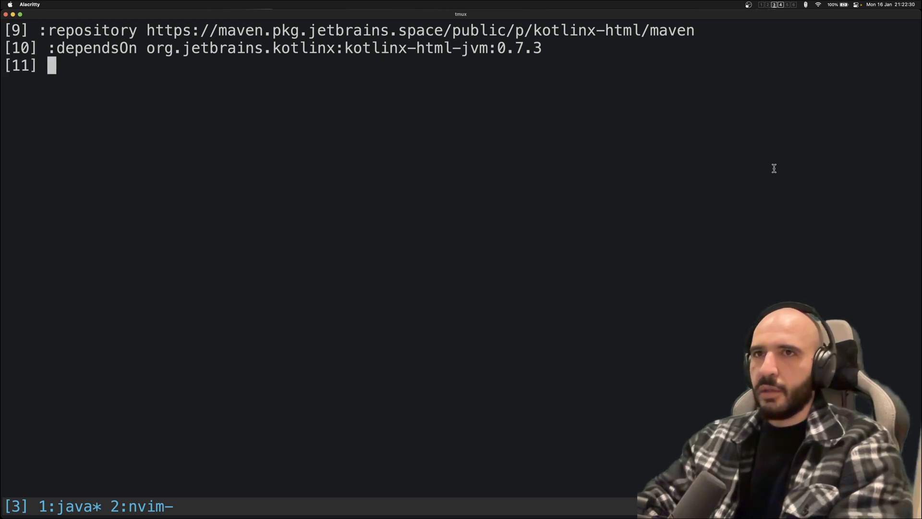
Import kotlinx.html.* and kotlinx.html.stream.* into the session.
{"action": "type", "text": "import kotlin.html.*"}
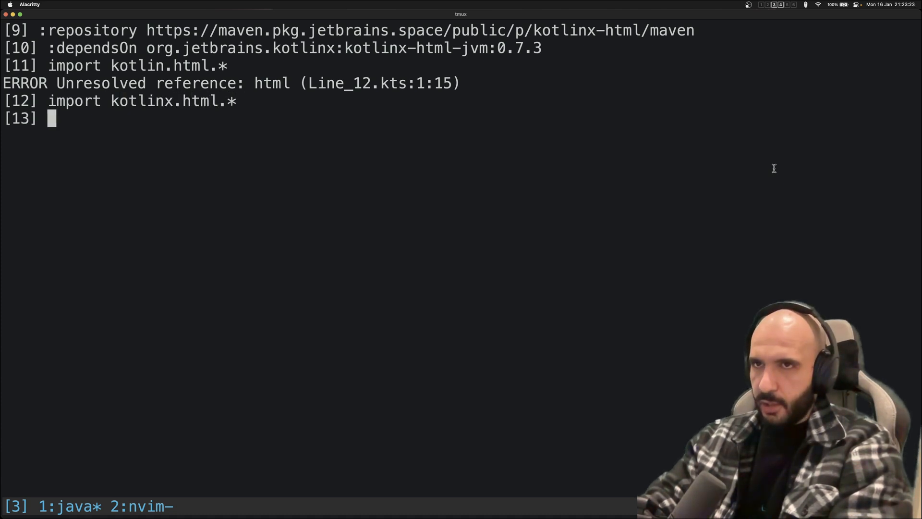
{"action": "type", "text": "import"}
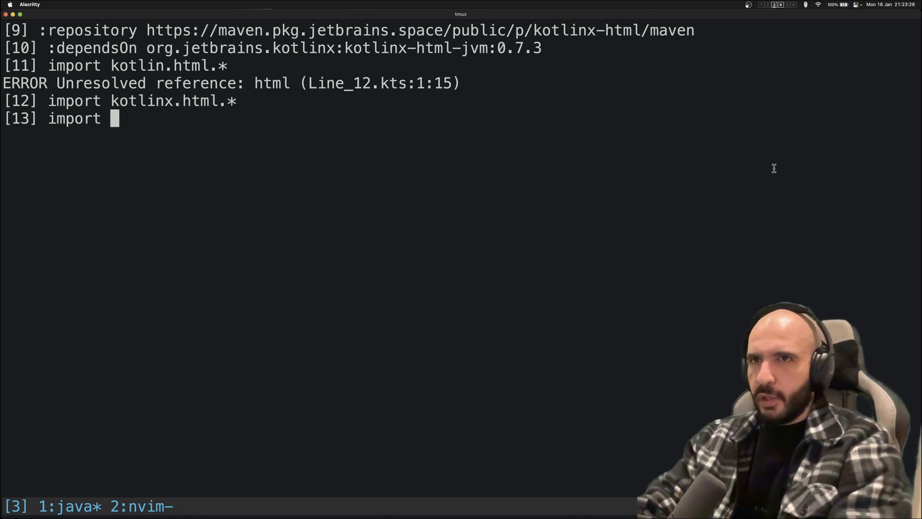
{"action": "type", "text": "kotlinx.html.stream.*"}
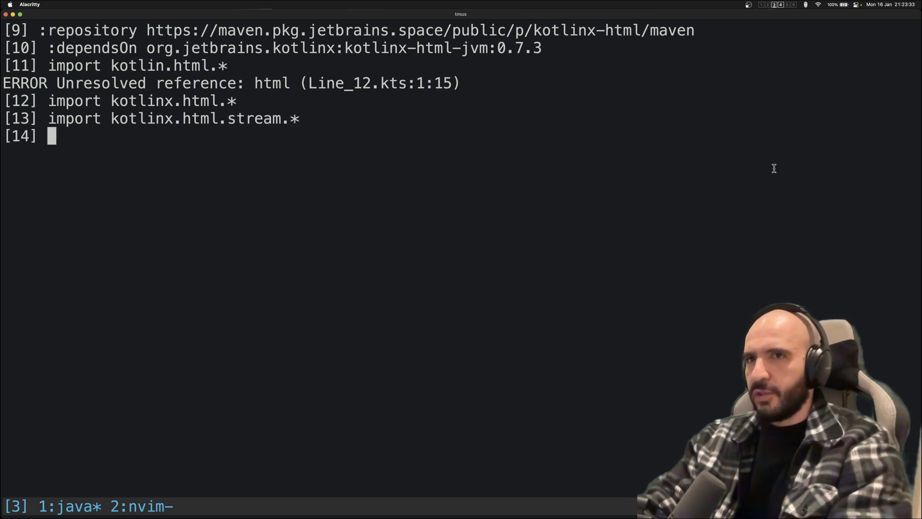
Define val html = createHTML().html { body { h1 { "Hello" } } } and evaluate it.
{"action": "type", "text": "val html"}
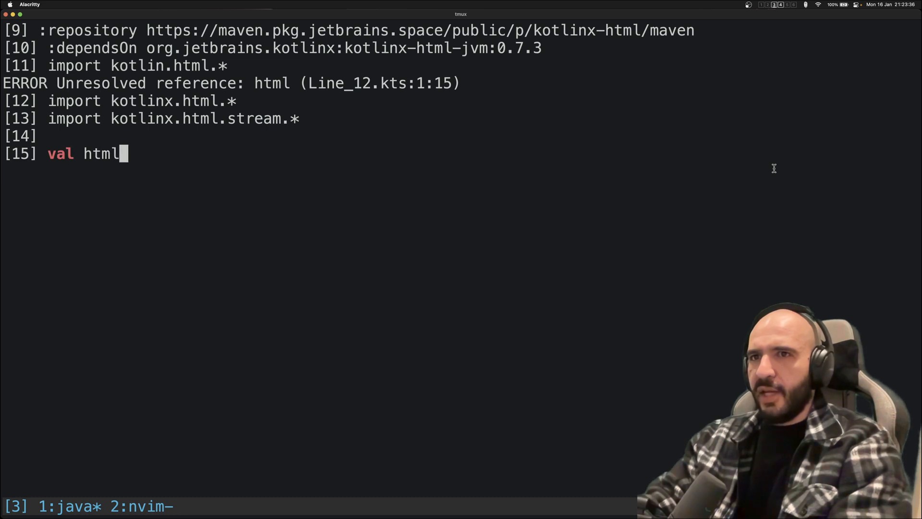
{"action": "type", "text": "= createHTM"}
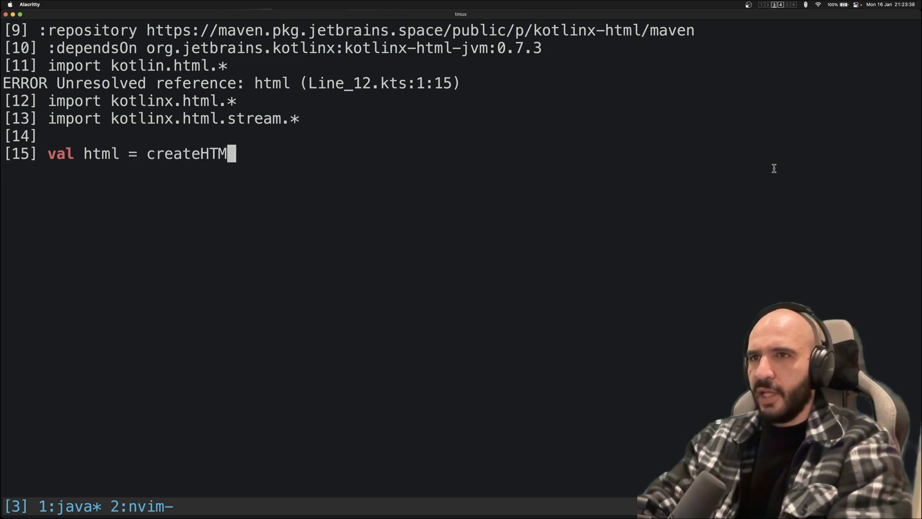
{"action": "type", "text": "L().html {"}
{"action": "type", "text": "body {"}
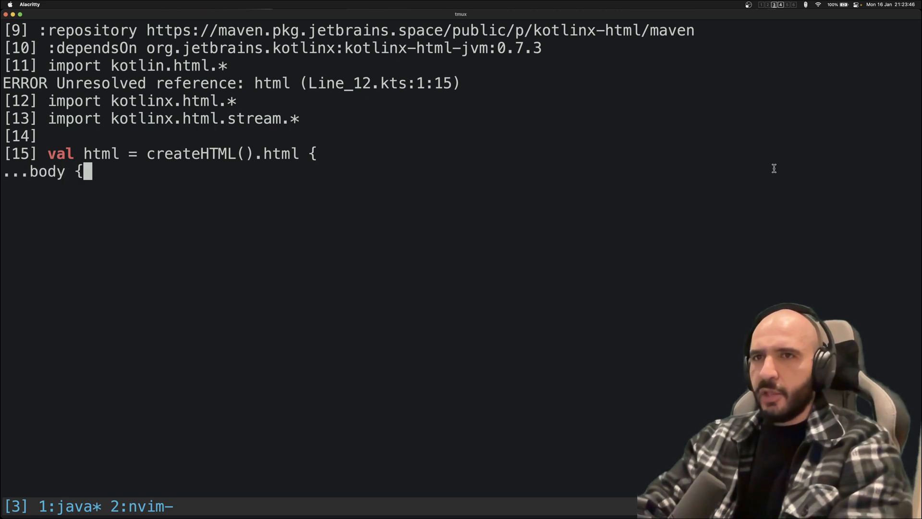
{"action": "type", "text": "ht"}
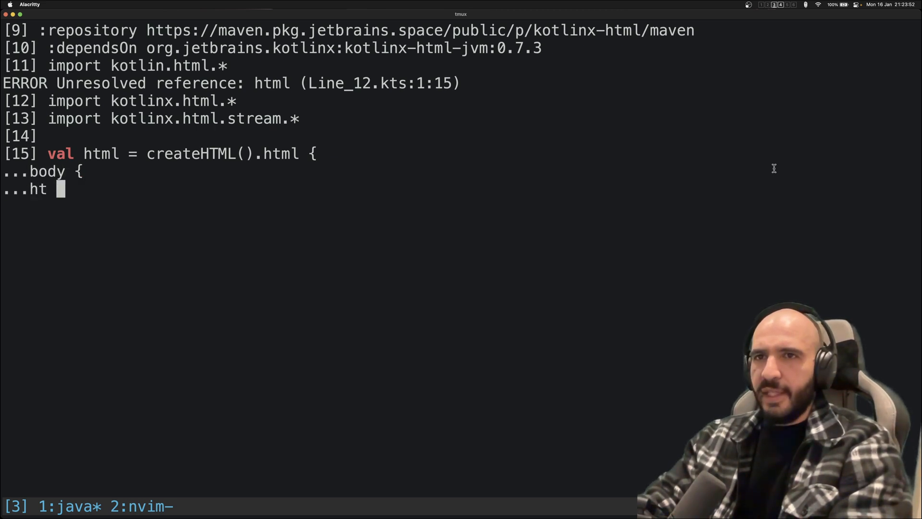
{"action": "type", "text": "1 { \" Hello"}
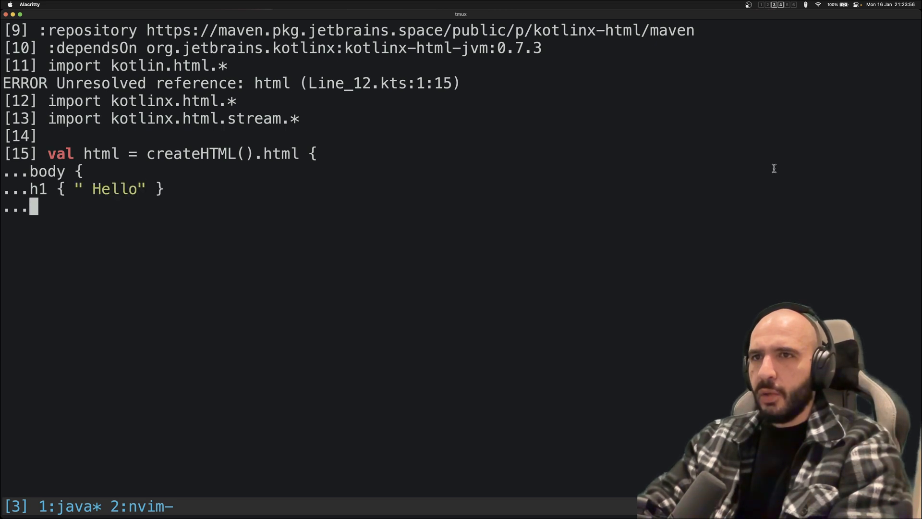
{"action": "type", "text": "}"}
{"action": "type", "text": "html"}
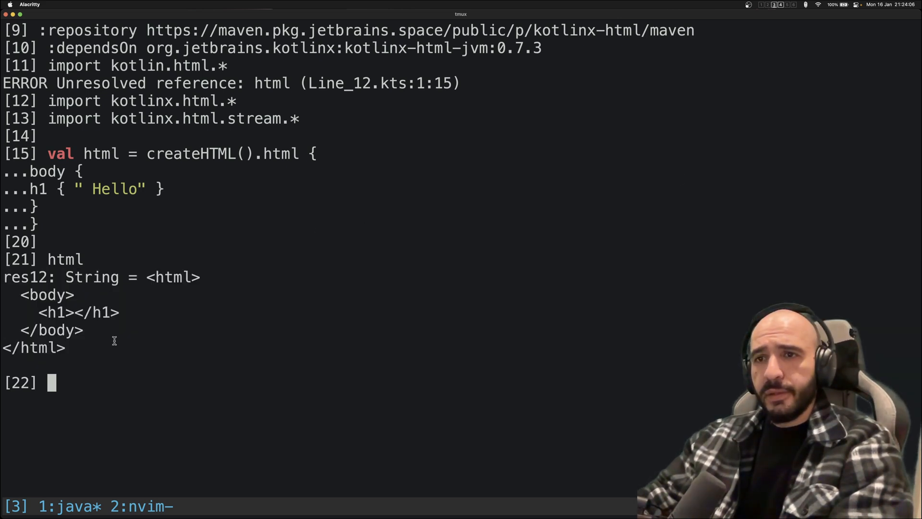
{"action": "mouse_move", "coordinate": [206, 305]}
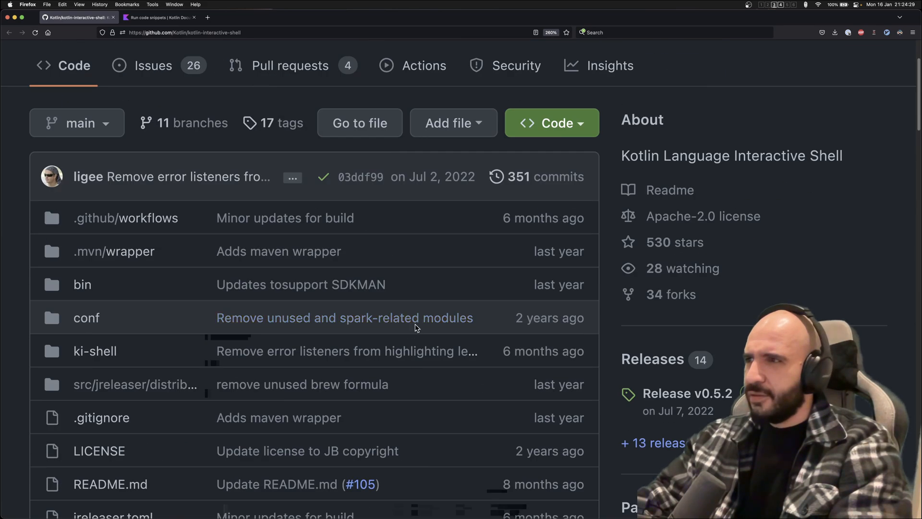
Scroll the Kotlin/kotlin-interactive-shell repo page down to the README intro.
{"action": "scroll", "scroll_direction": "down", "scroll_amount": 3}
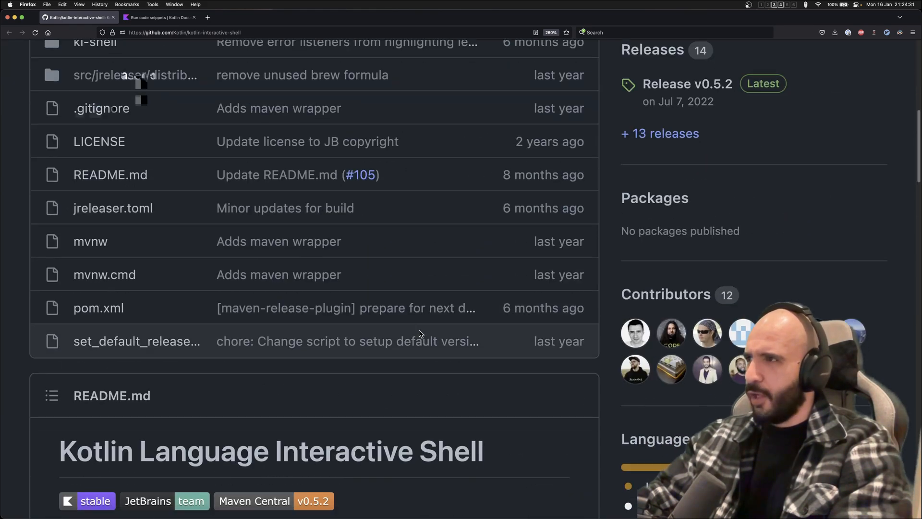
{"action": "scroll", "scroll_direction": "down", "scroll_amount": 3}
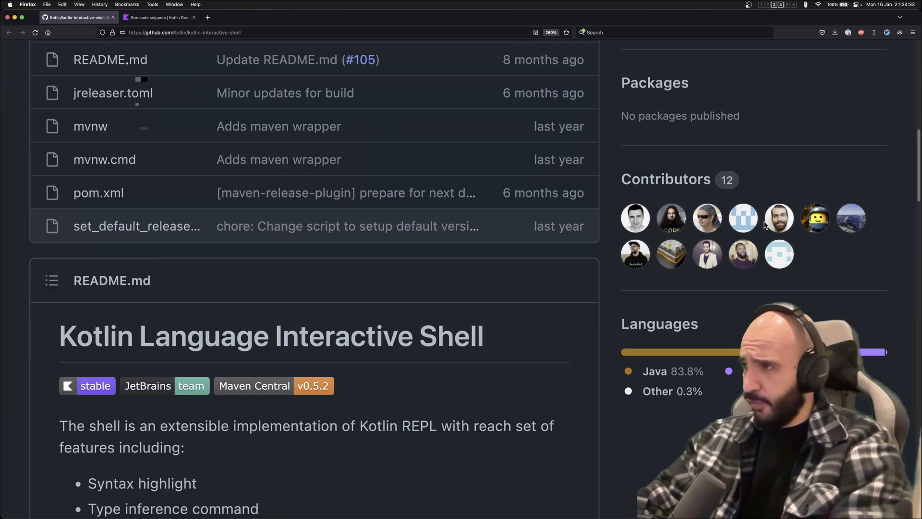
{"action": "mouse_move", "coordinate": [634, 254]}
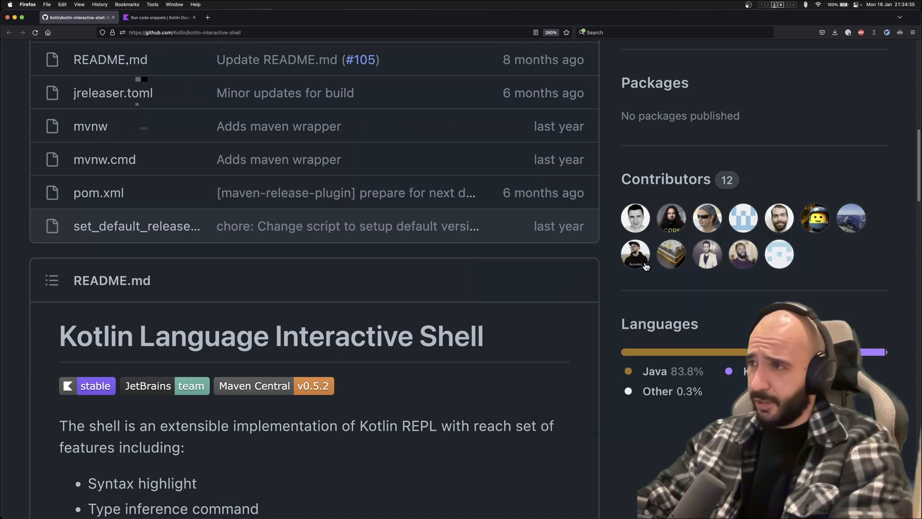
{"action": "mouse_move", "coordinate": [316, 228]}
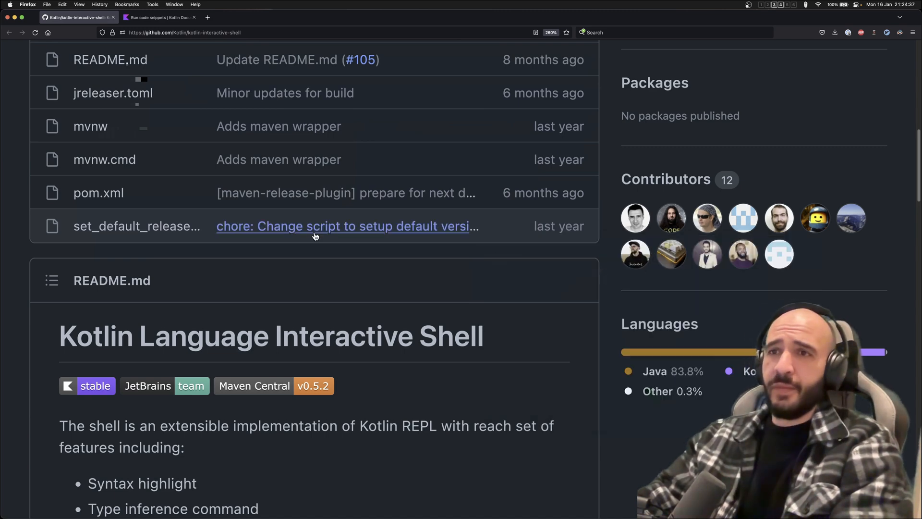
{"action": "mouse_move", "coordinate": [311, 234]}
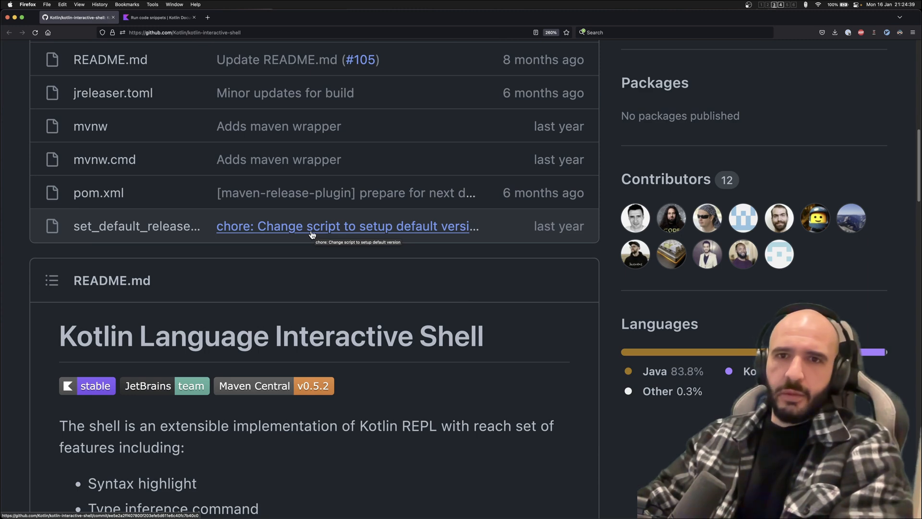